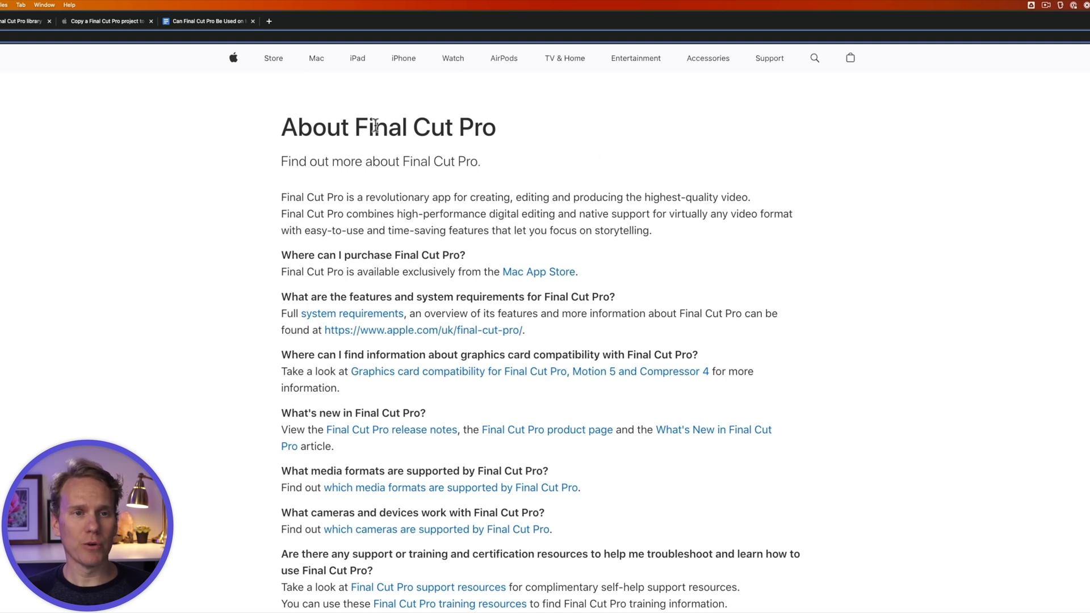
Step: Highlight the page title, the 'each Apple-branded computer' clause and the commercial/educational institution clause
{"action": "triple_click", "coordinate": [376, 127]}
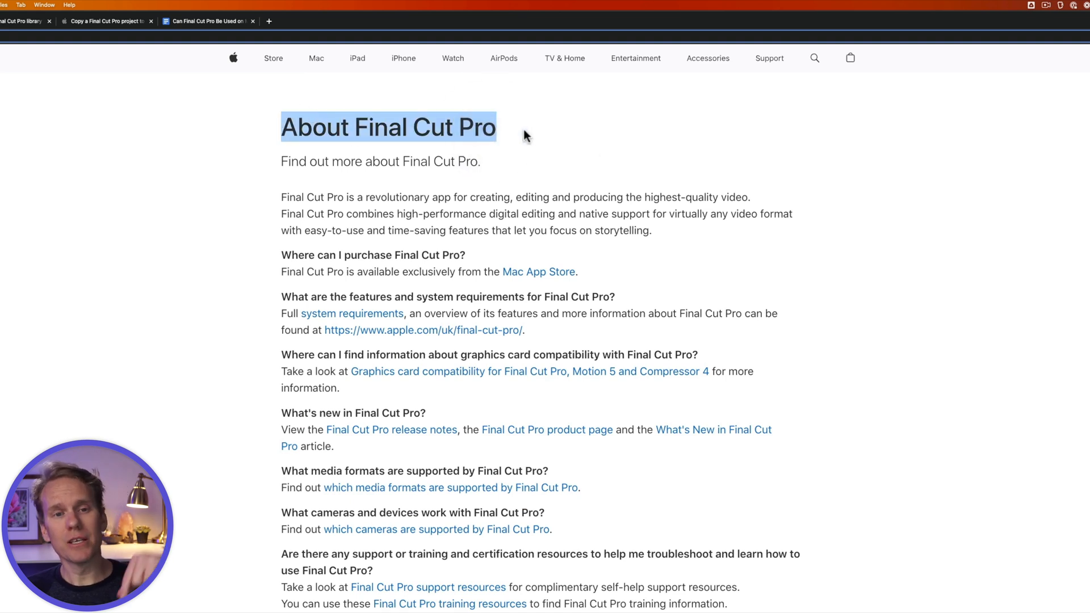
{"action": "scroll", "scroll_direction": "down", "scroll_amount": 3}
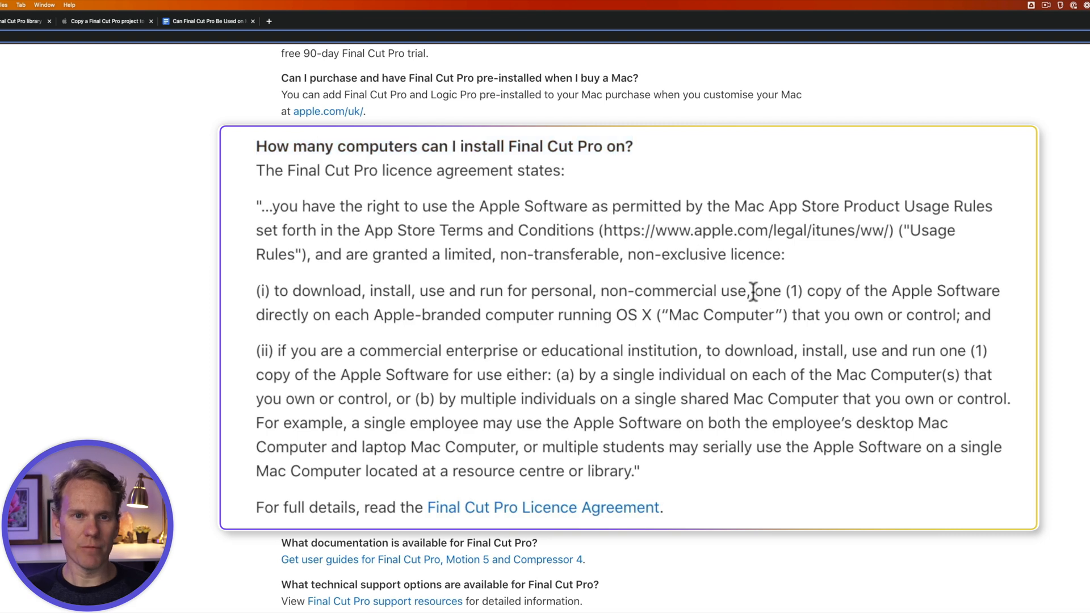
{"action": "mouse_move", "coordinate": [796, 309]}
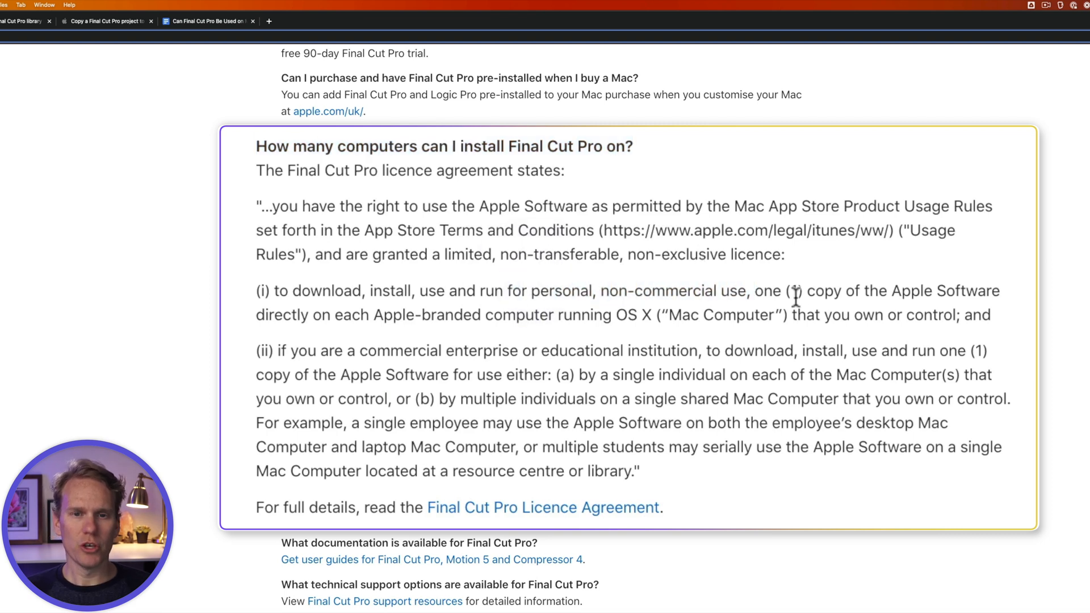
{"action": "mouse_move", "coordinate": [918, 291]}
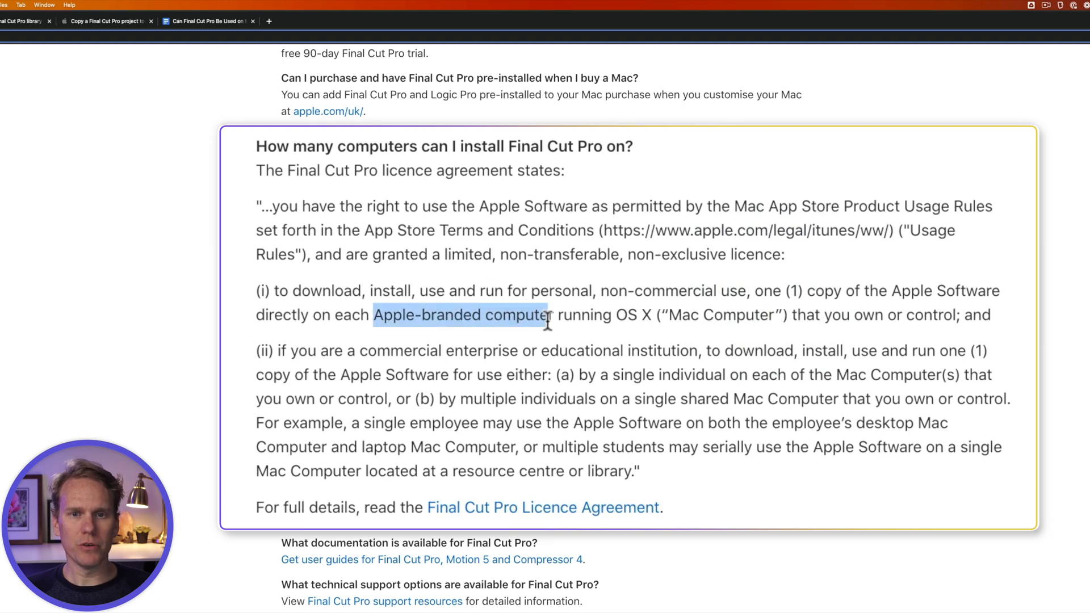
{"action": "left_click_drag", "start_coordinate": [547, 314], "coordinate": [958, 315]}
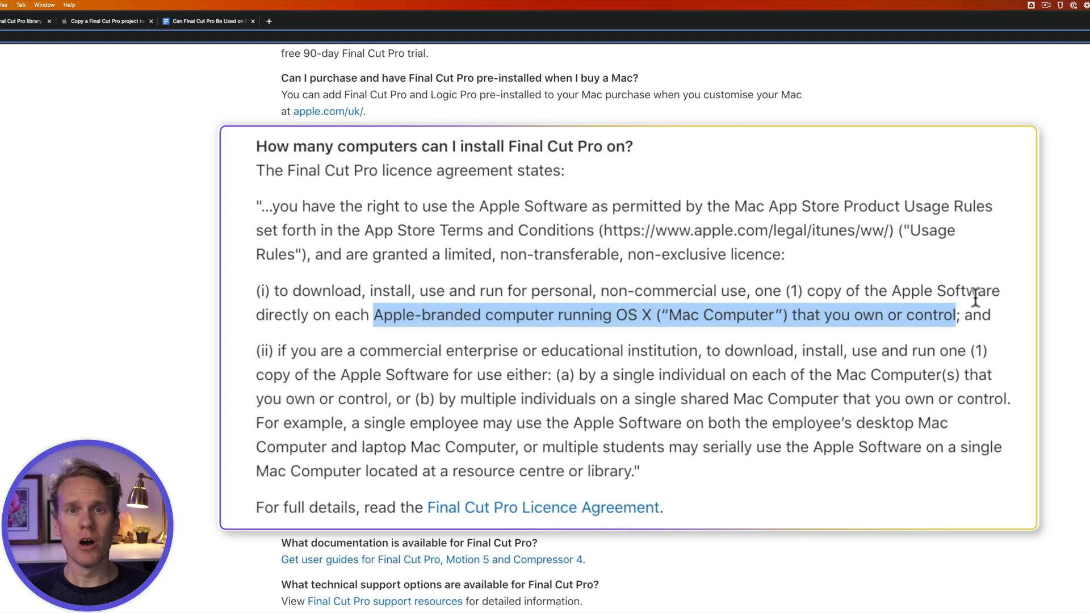
{"action": "scroll", "scroll_direction": "down", "scroll_amount": 3}
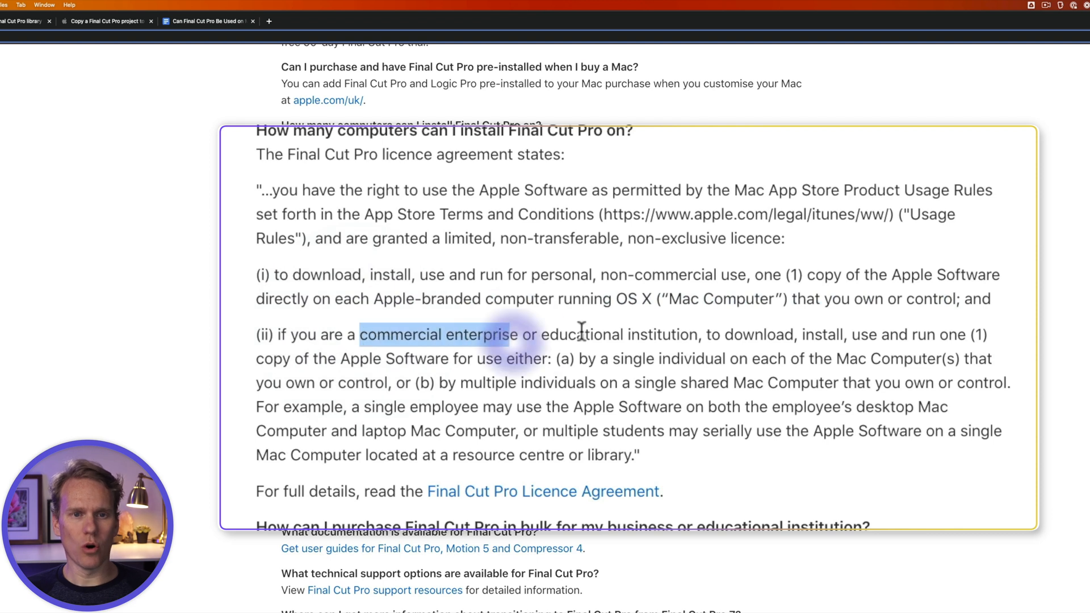
{"action": "scroll", "scroll_direction": "down", "scroll_amount": 3}
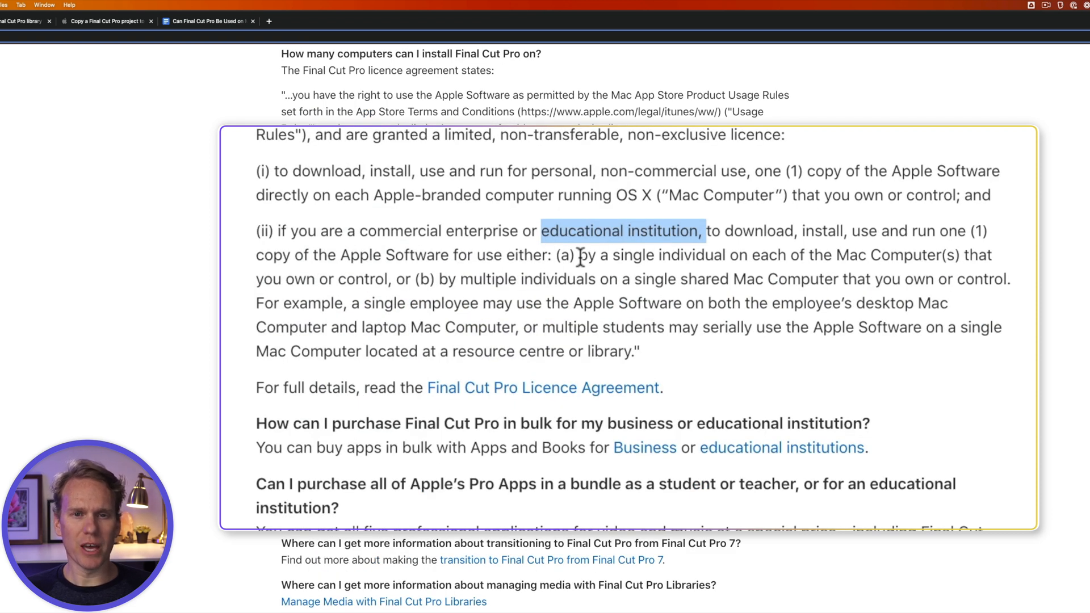
{"action": "left_click_drag", "start_coordinate": [580, 255], "coordinate": [718, 256]}
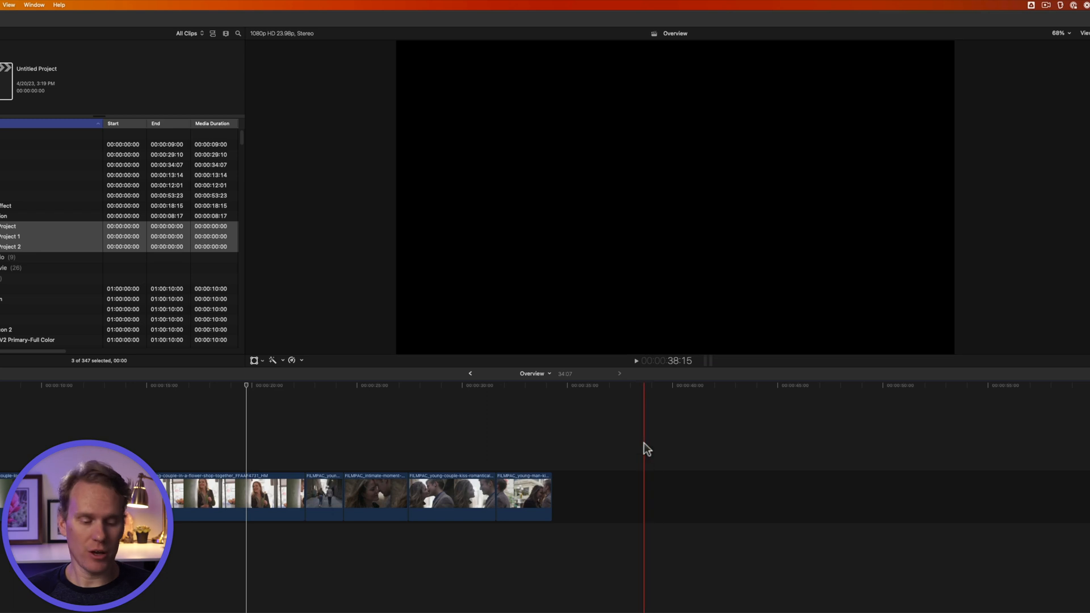
Step: Launch the App Store via Spotlight, search 'final cut pro' and open the Final Cut Pro listing
{"action": "key", "text": "cmd+space"}
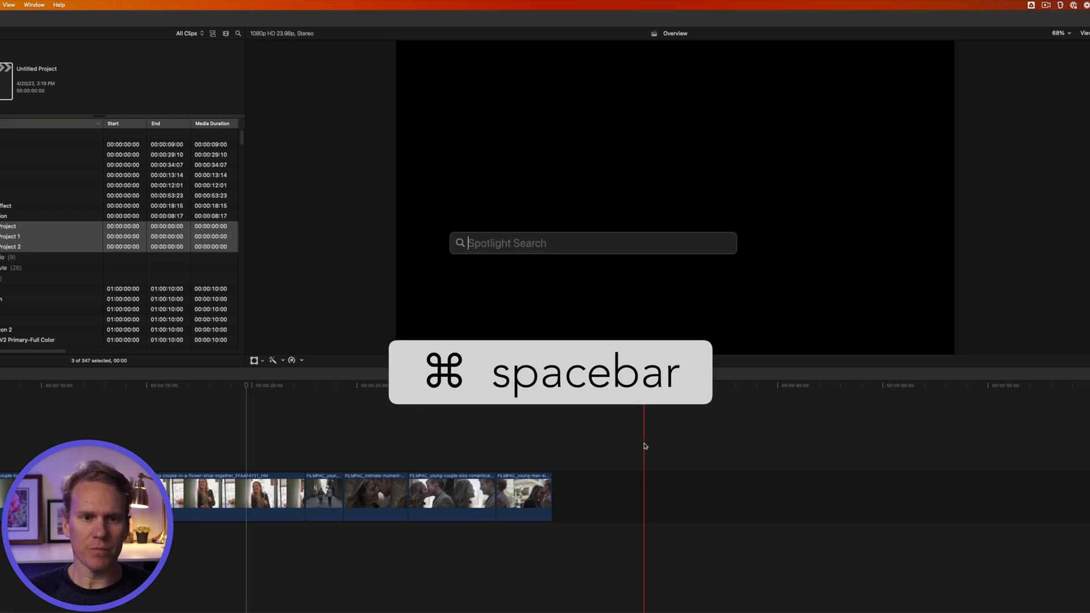
{"action": "type", "text": "app store"}
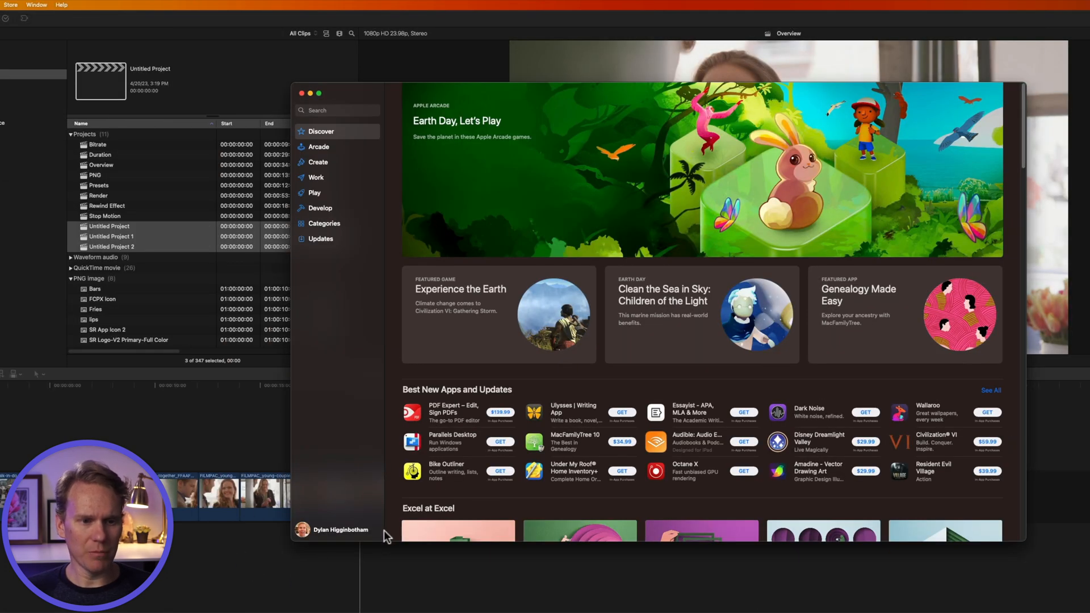
{"action": "left_click", "coordinate": [339, 110]}
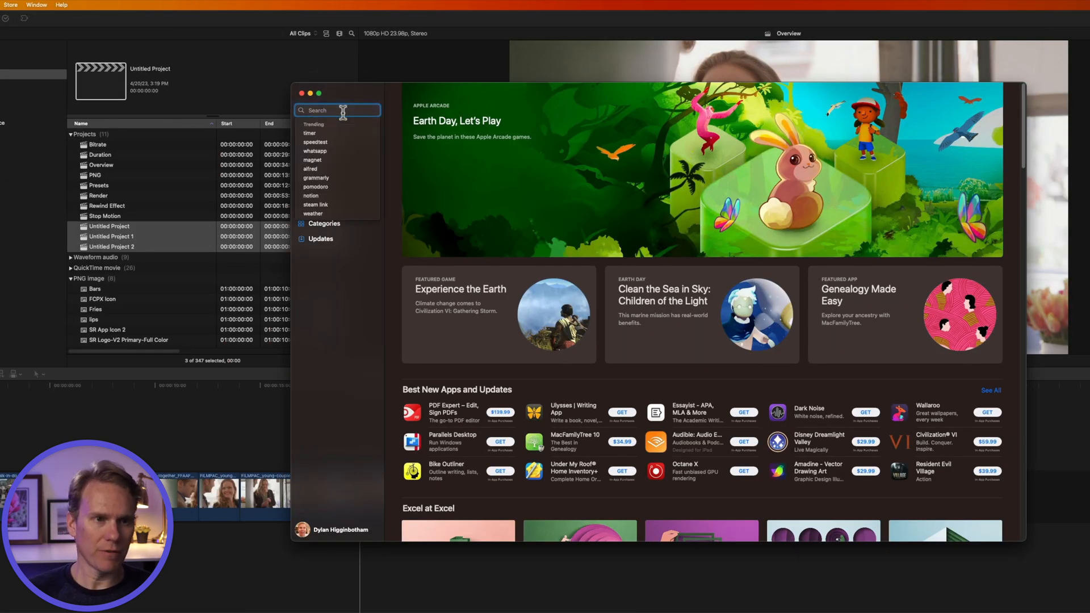
{"action": "type", "text": "final cut pro"}
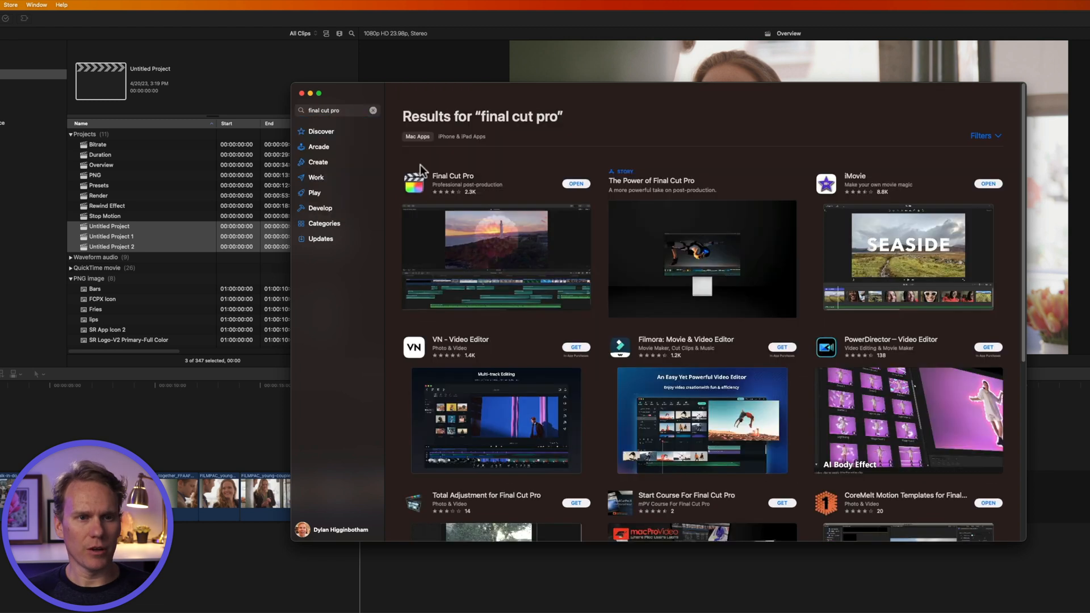
{"action": "left_click", "coordinate": [453, 179]}
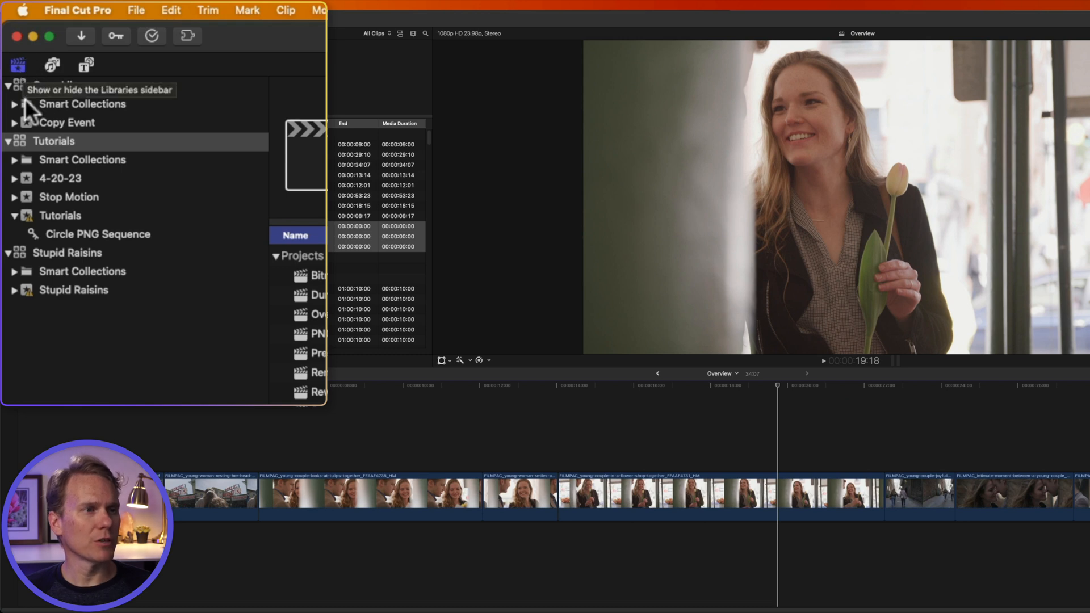
Step: In Library Properties storage settings, set Motion Content to In Library and confirm
{"action": "left_click", "coordinate": [15, 67]}
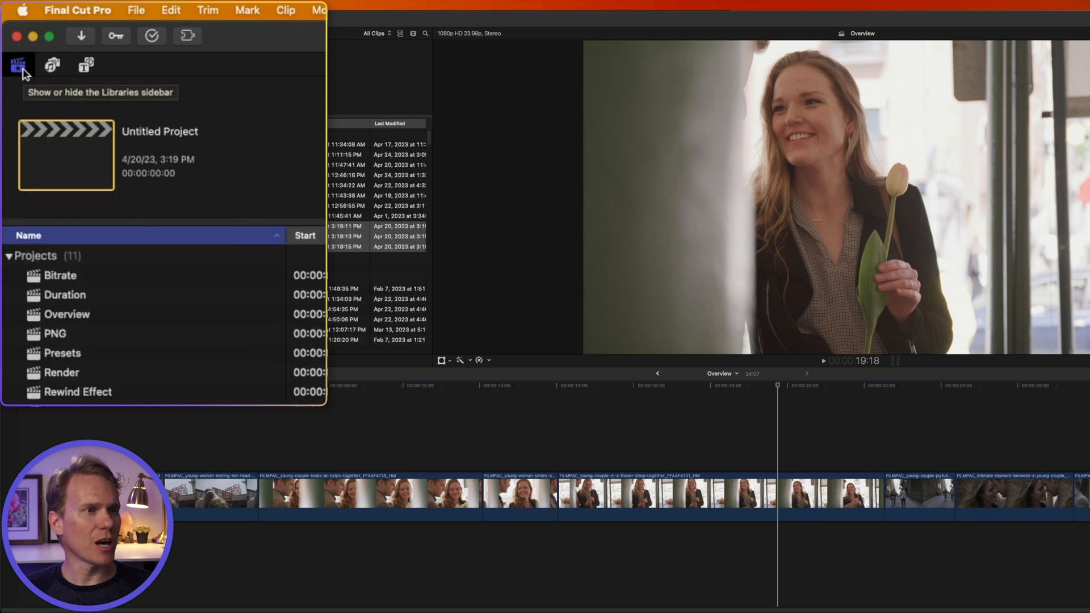
{"action": "left_click", "coordinate": [15, 66]}
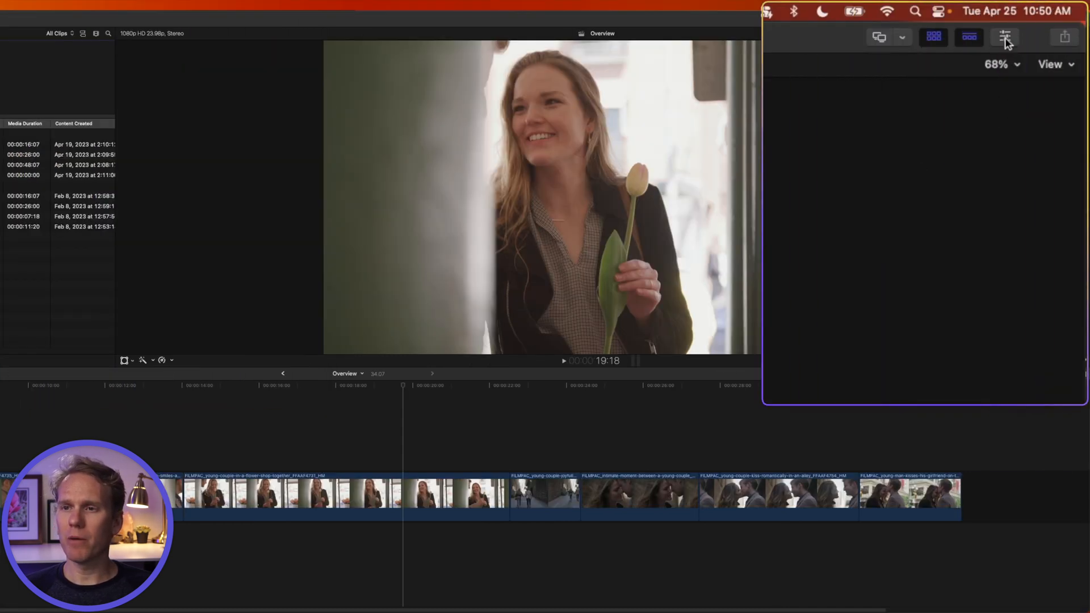
{"action": "key", "text": "Cmd+4"}
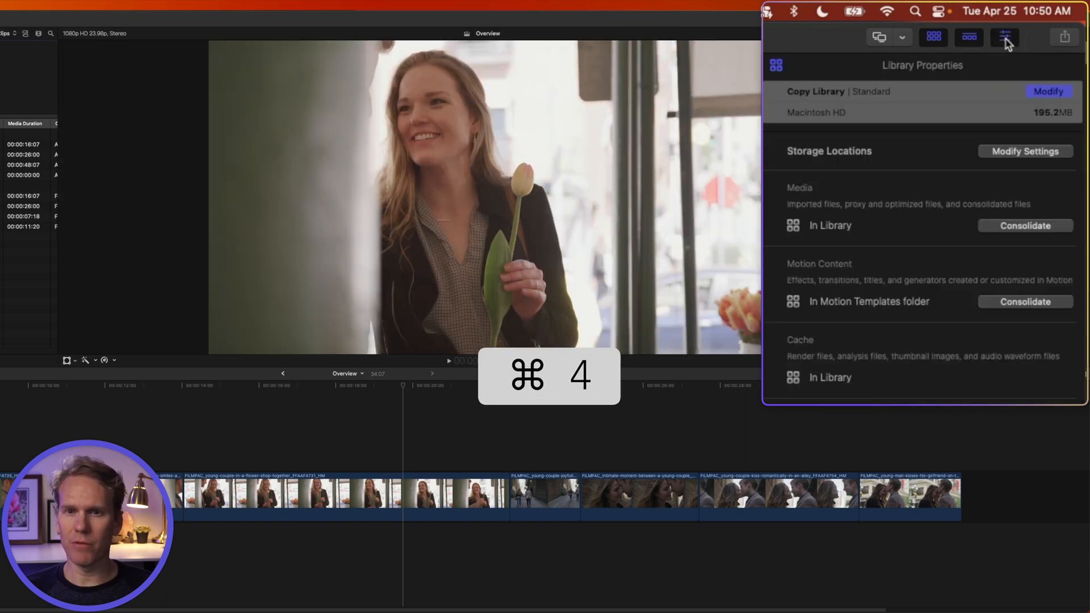
{"action": "left_click", "coordinate": [1026, 151]}
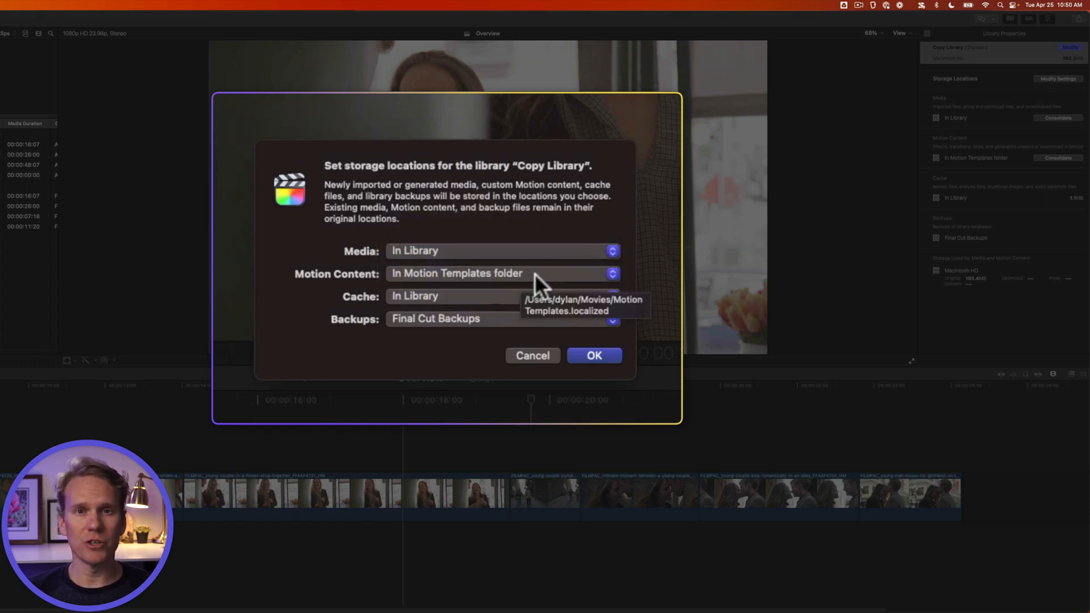
{"action": "left_click", "coordinate": [502, 273]}
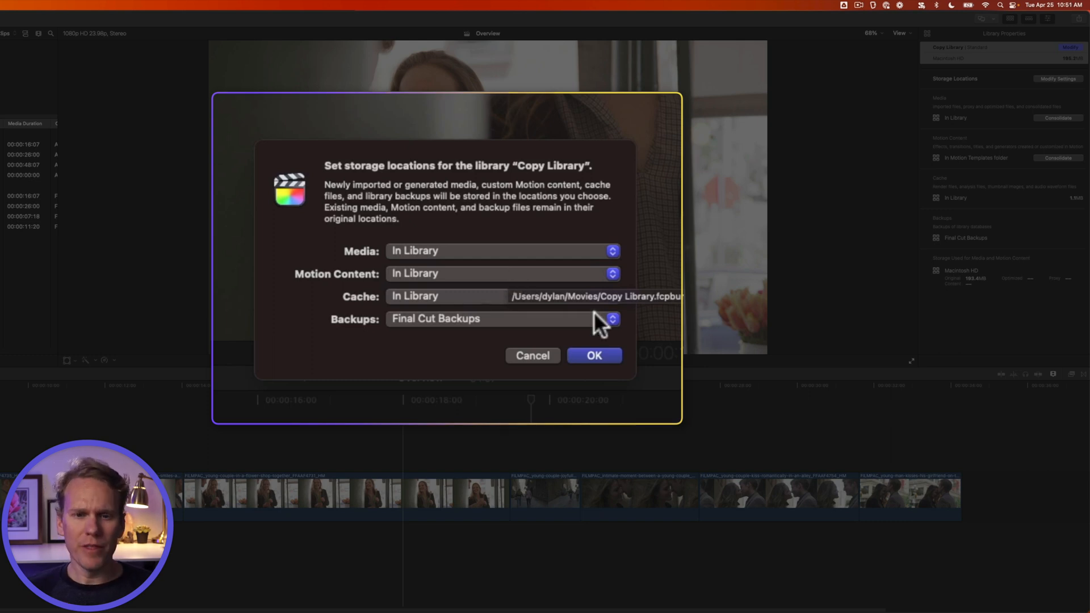
{"action": "left_click", "coordinate": [594, 356]}
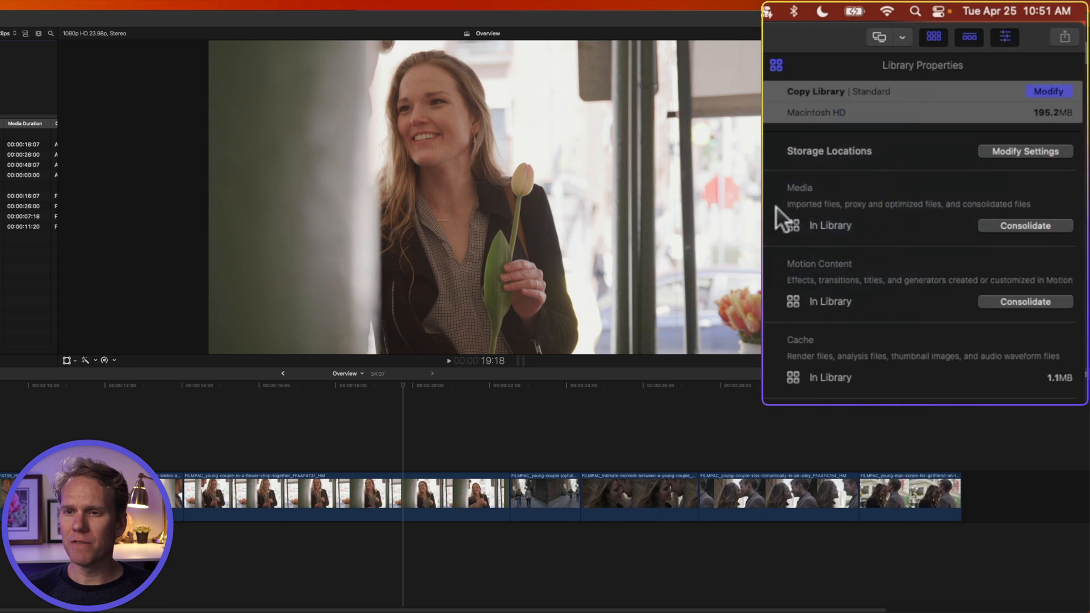
Step: Consolidate media with destination In Library and dismiss the 'no files to consolidate' notice
{"action": "left_click", "coordinate": [1026, 225]}
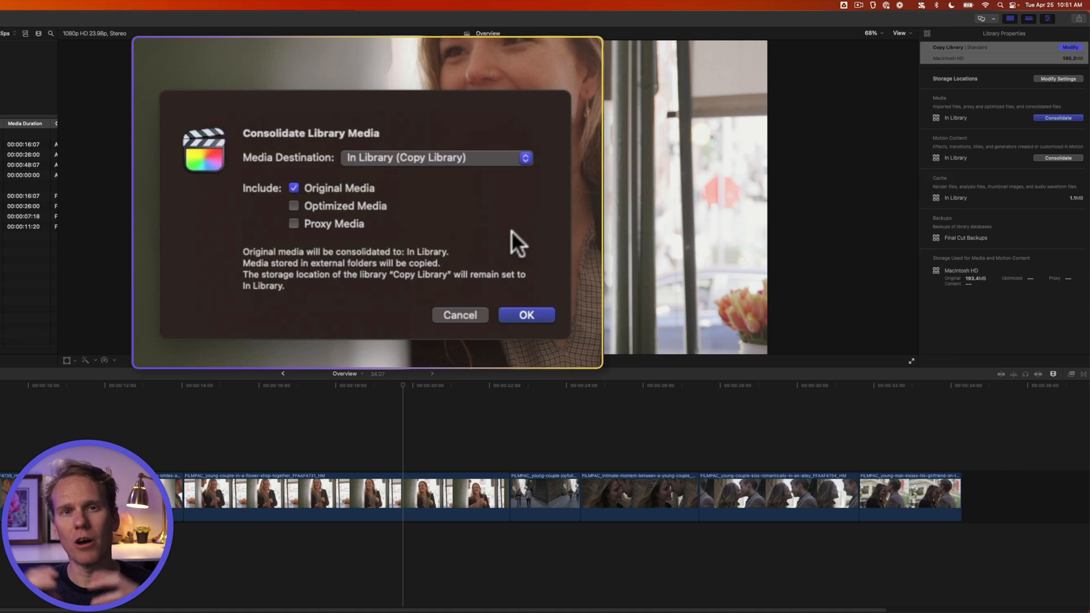
{"action": "mouse_move", "coordinate": [501, 230]}
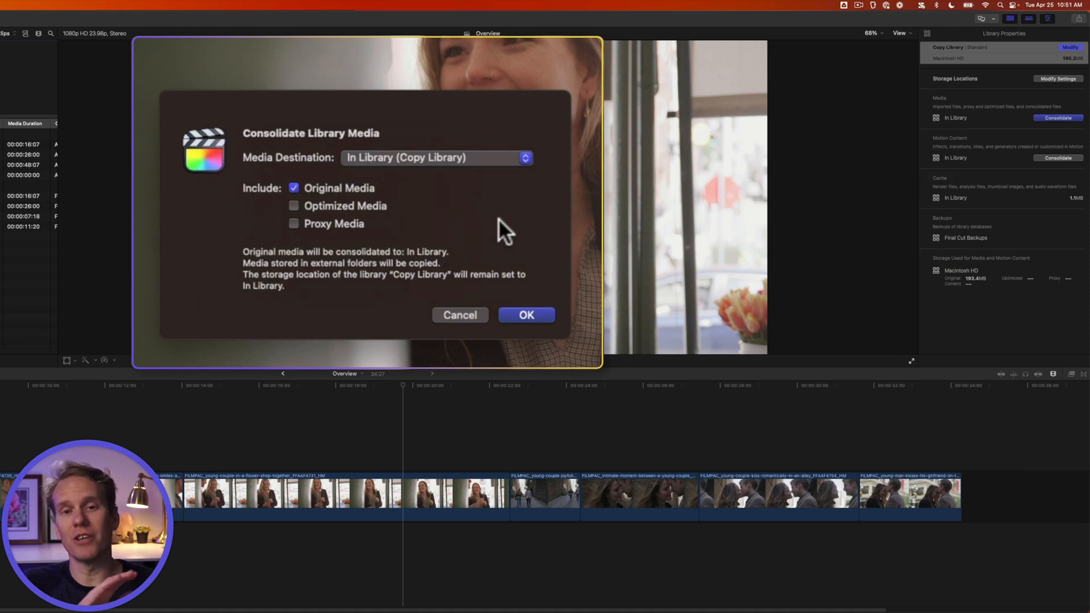
{"action": "mouse_move", "coordinate": [309, 165]}
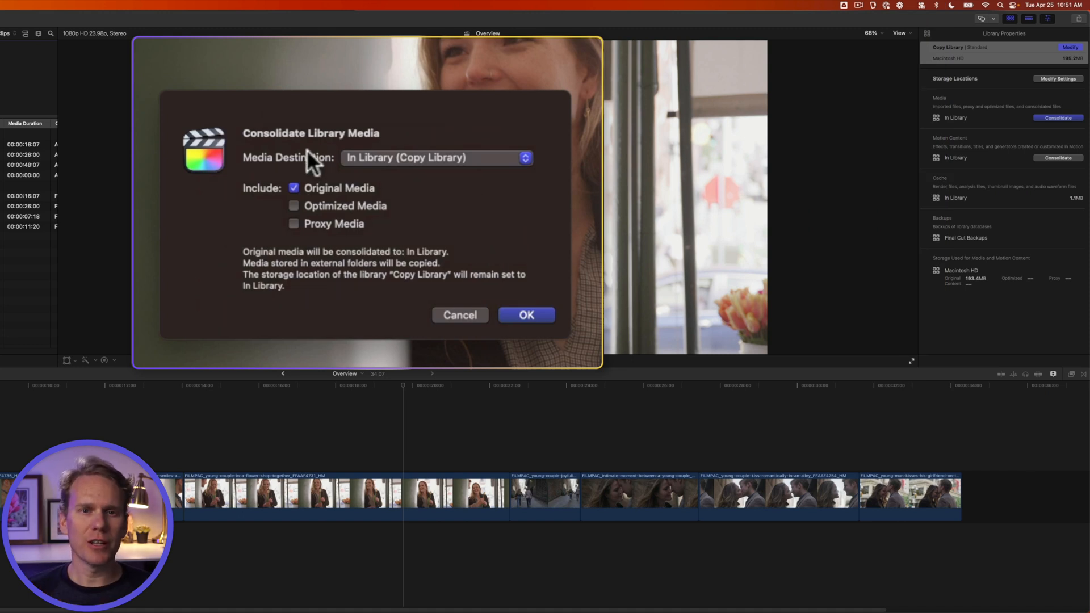
{"action": "left_click", "coordinate": [436, 158]}
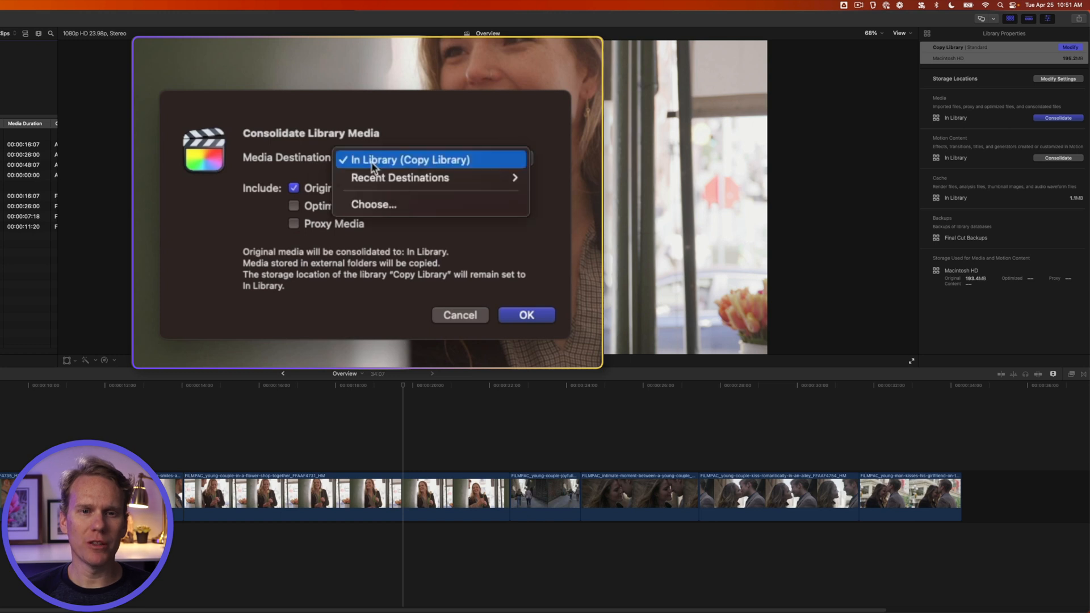
{"action": "left_click", "coordinate": [404, 159]}
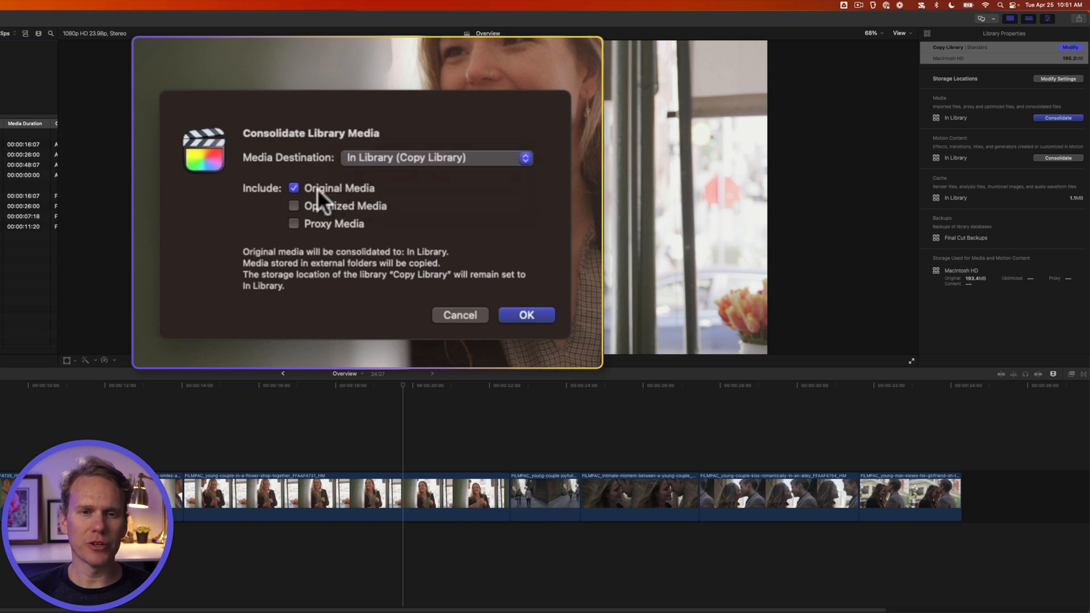
{"action": "mouse_move", "coordinate": [340, 239]}
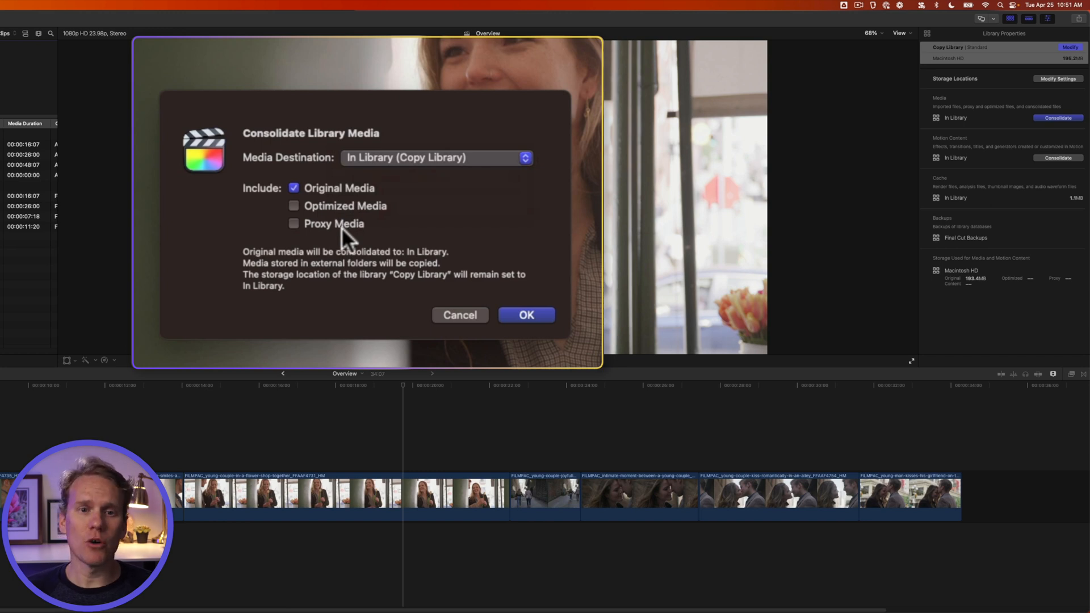
{"action": "mouse_move", "coordinate": [367, 259]}
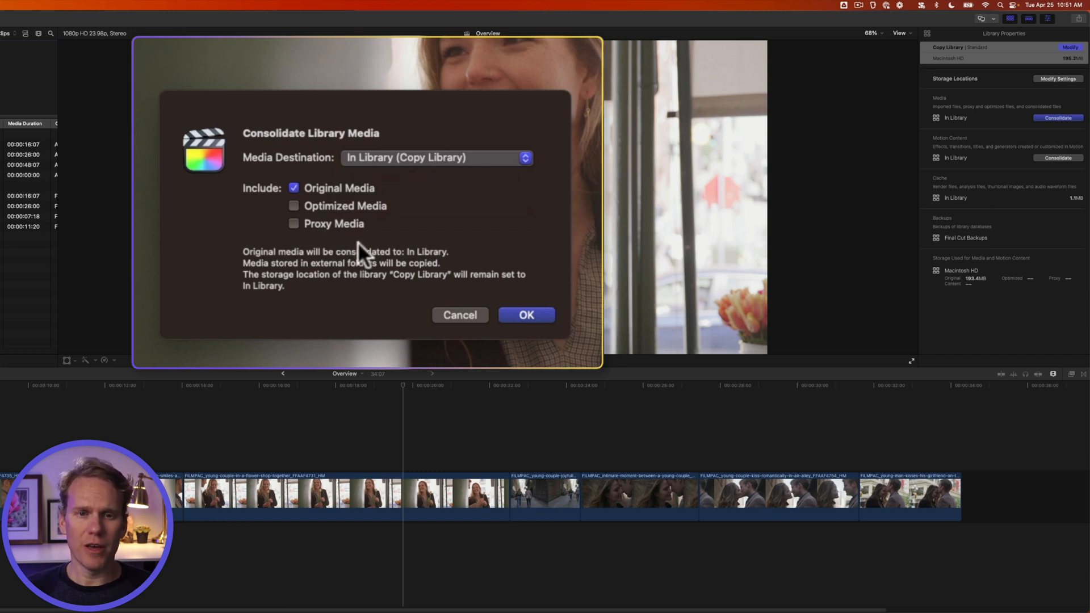
{"action": "left_click", "coordinate": [527, 315]}
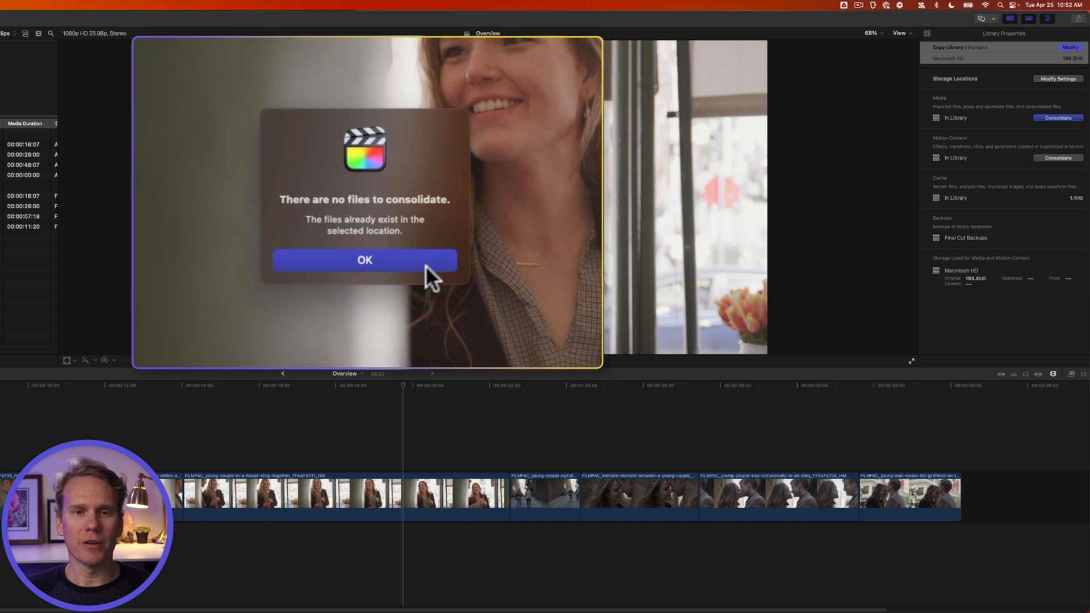
{"action": "left_click", "coordinate": [366, 259]}
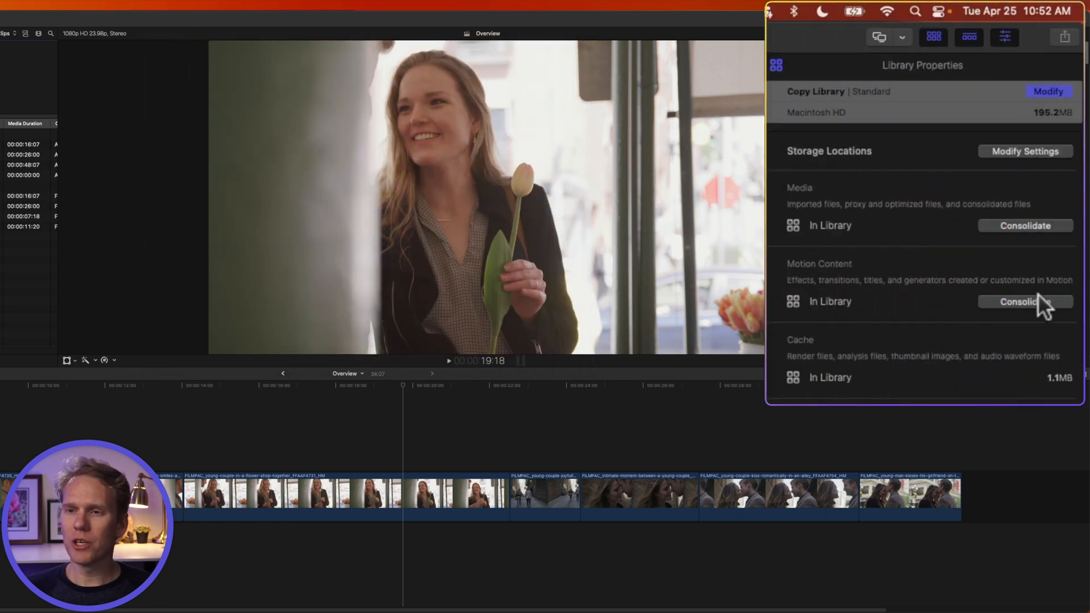
{"action": "mouse_move", "coordinate": [932, 306]}
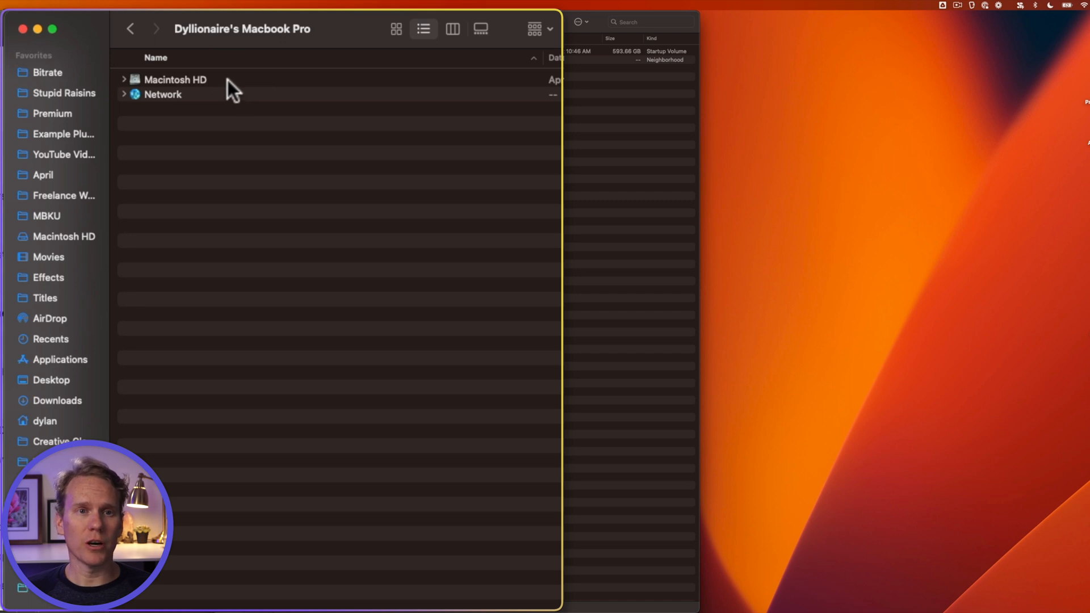
Step: Drag Copy Library from Movies onto Stupid HD and view the drive's contents to verify
{"action": "left_click", "coordinate": [44, 420]}
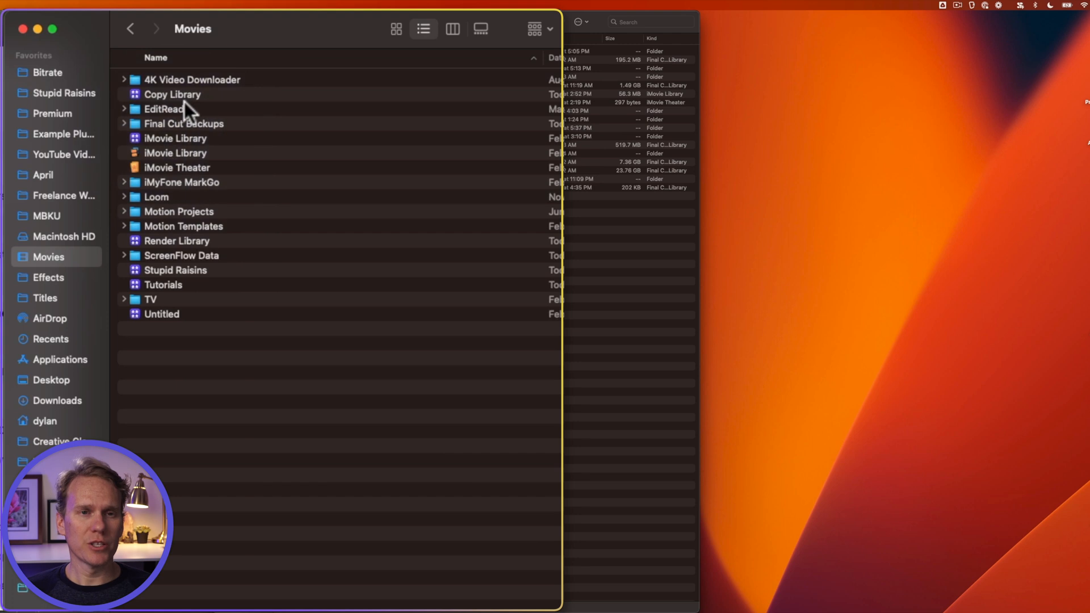
{"action": "mouse_move", "coordinate": [198, 251]}
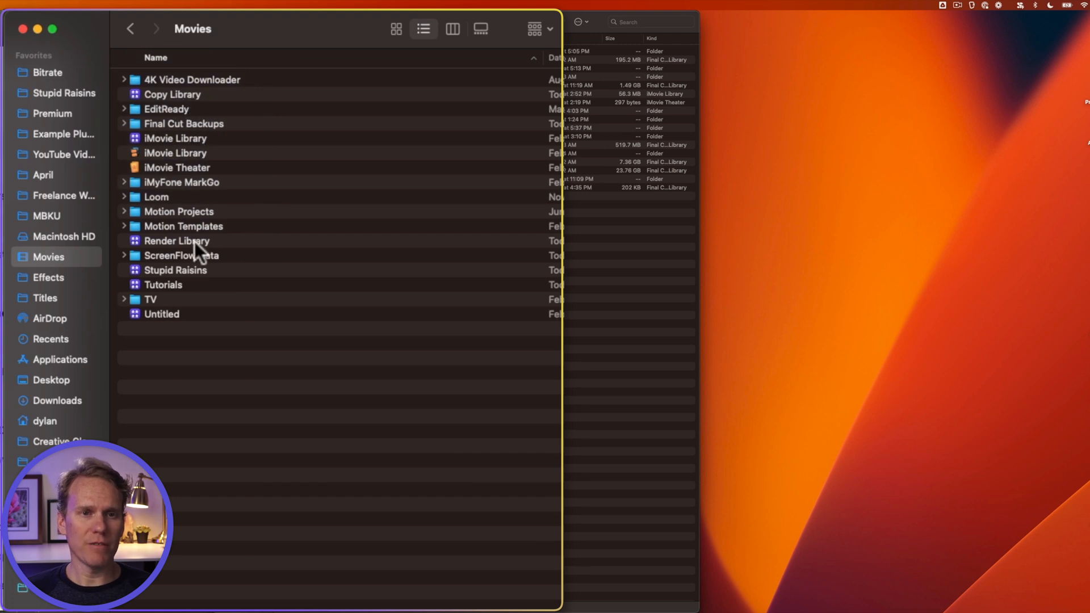
{"action": "left_click", "coordinate": [175, 271]}
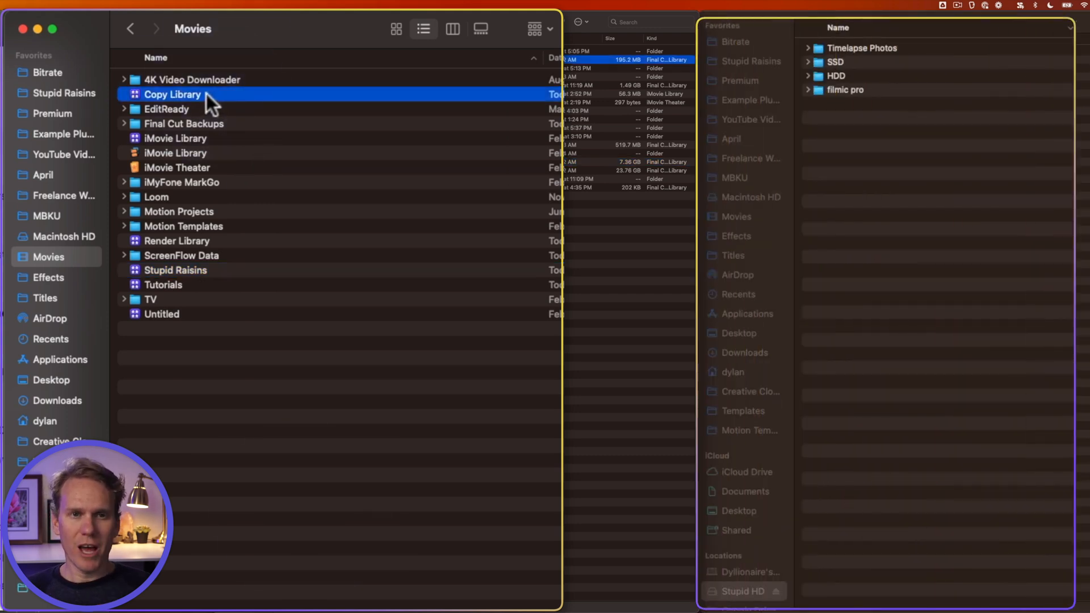
{"action": "left_click_drag", "start_coordinate": [202, 94], "coordinate": [890, 150]}
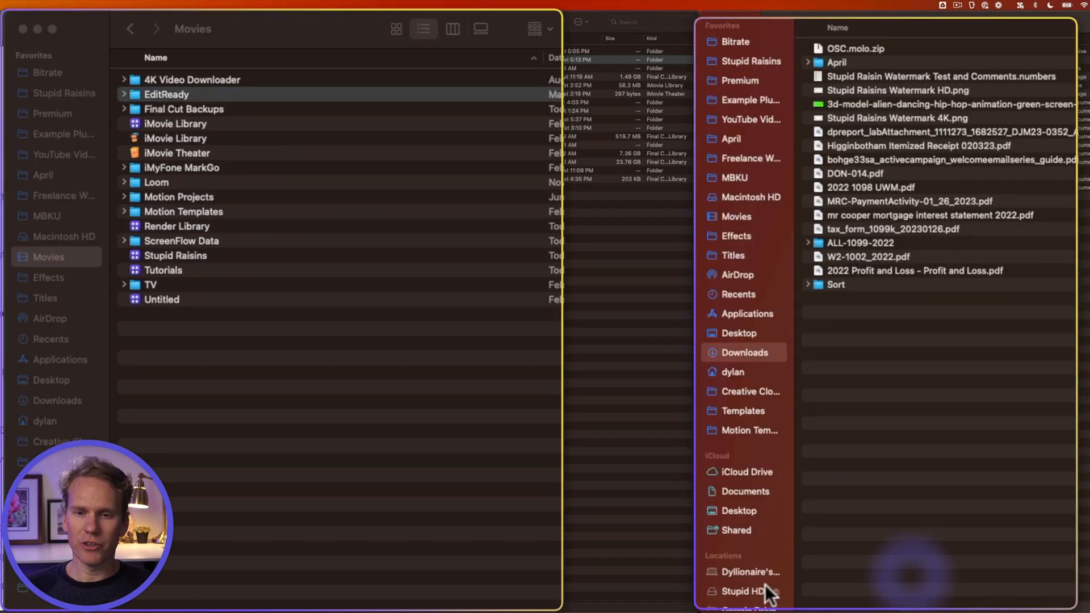
{"action": "left_click", "coordinate": [745, 590]}
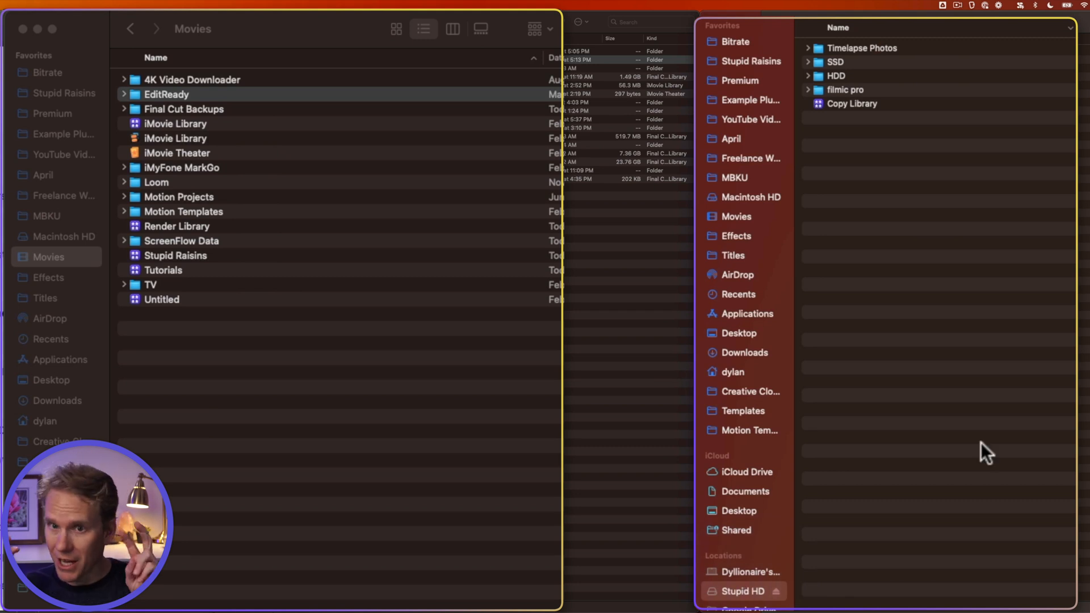
{"action": "left_click", "coordinate": [852, 104]}
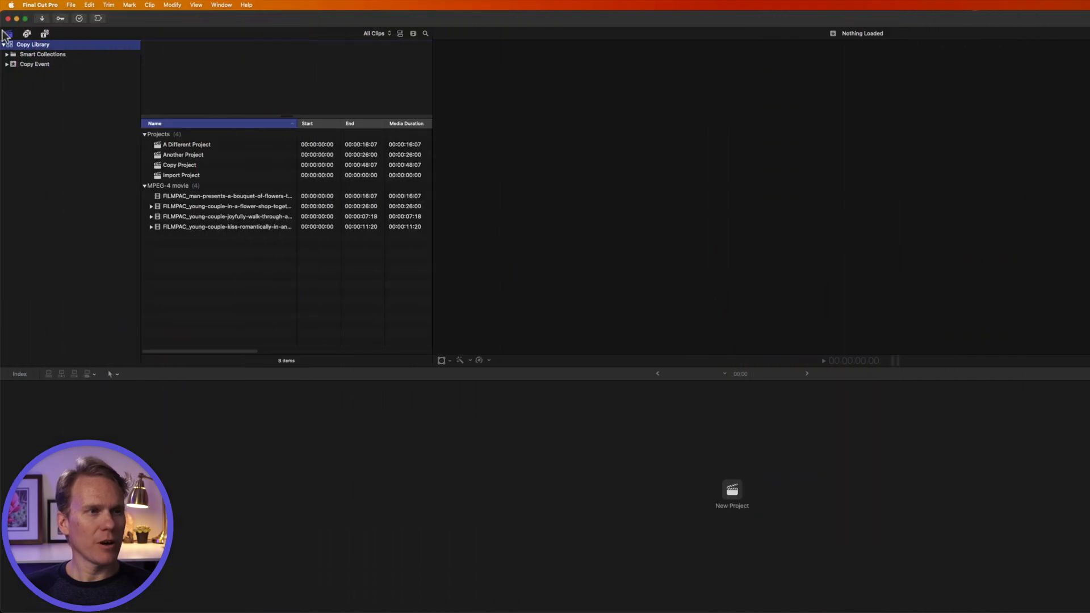
{"action": "mouse_move", "coordinate": [51, 59]}
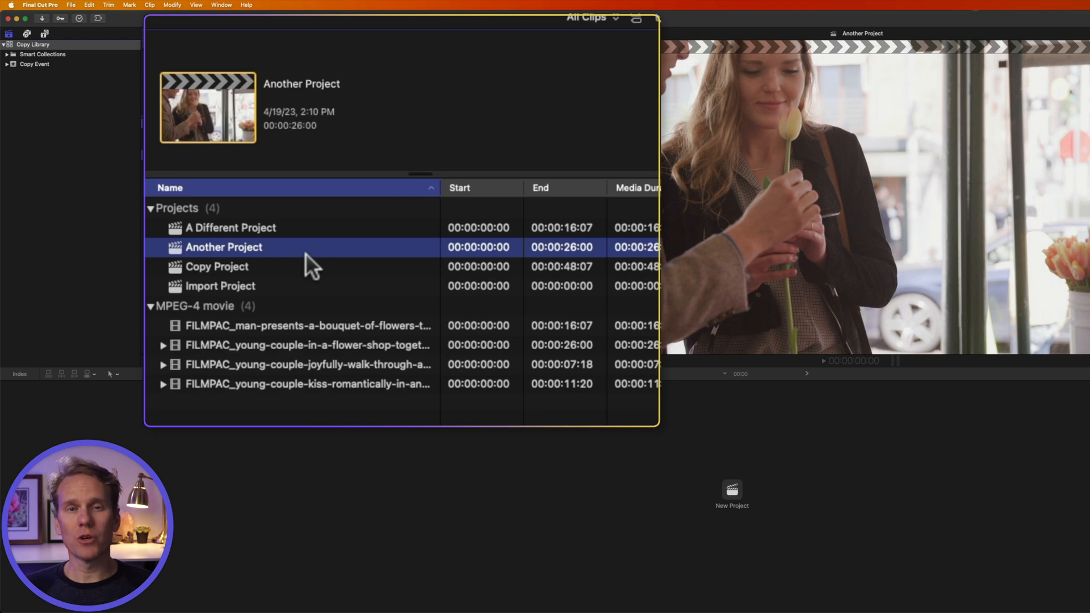
Step: Select a range of projects, then A Different Project alone, then another project in the reopened Copy Library
{"action": "left_click", "coordinate": [220, 286]}
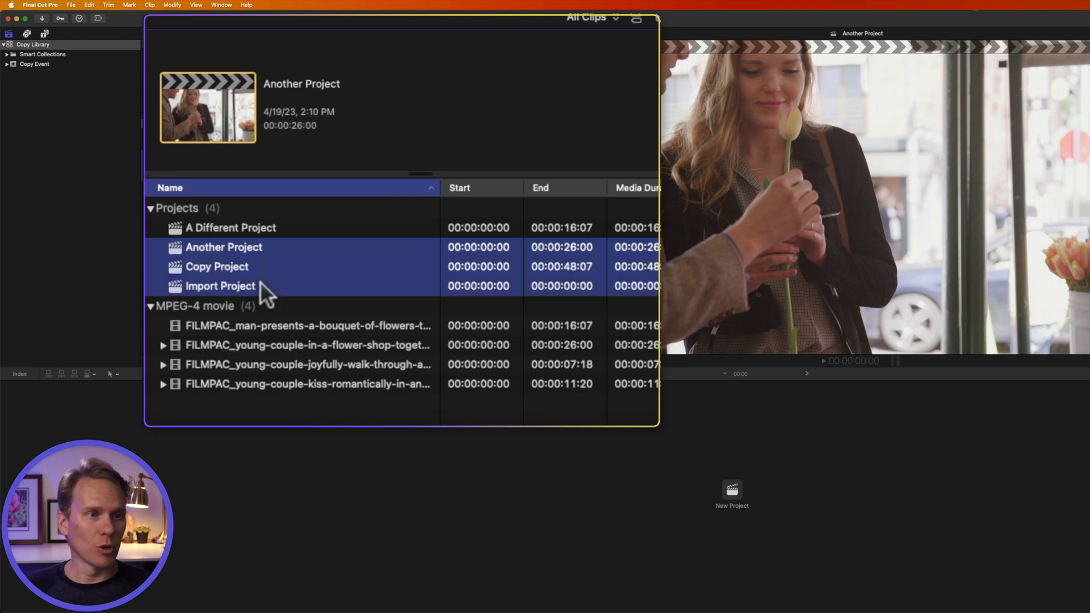
{"action": "mouse_move", "coordinate": [333, 251]}
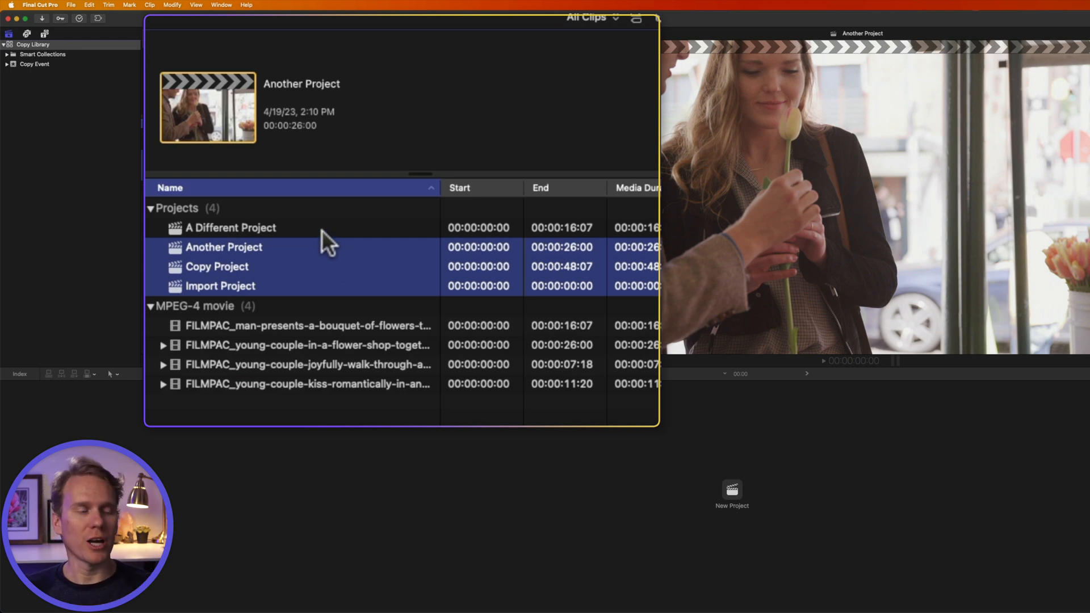
{"action": "left_click", "coordinate": [231, 227]}
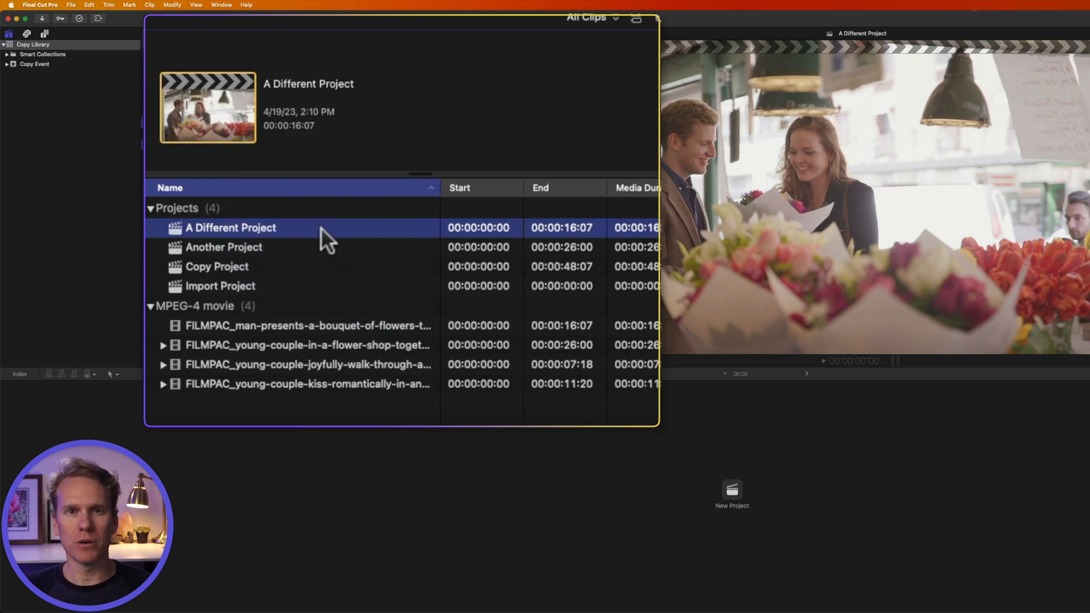
{"action": "mouse_move", "coordinate": [309, 259]}
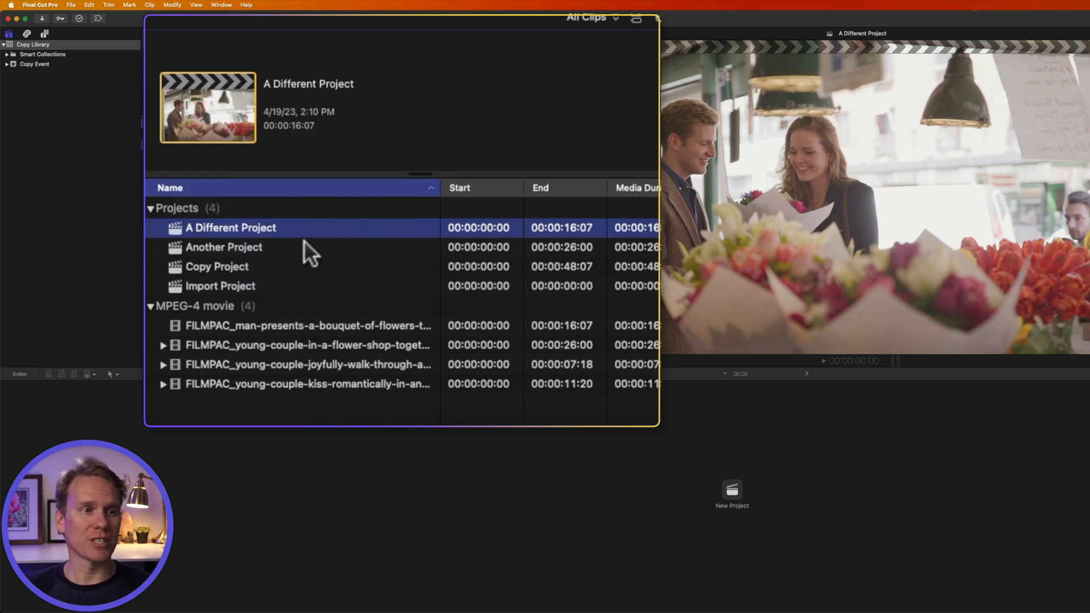
{"action": "left_click", "coordinate": [223, 248]}
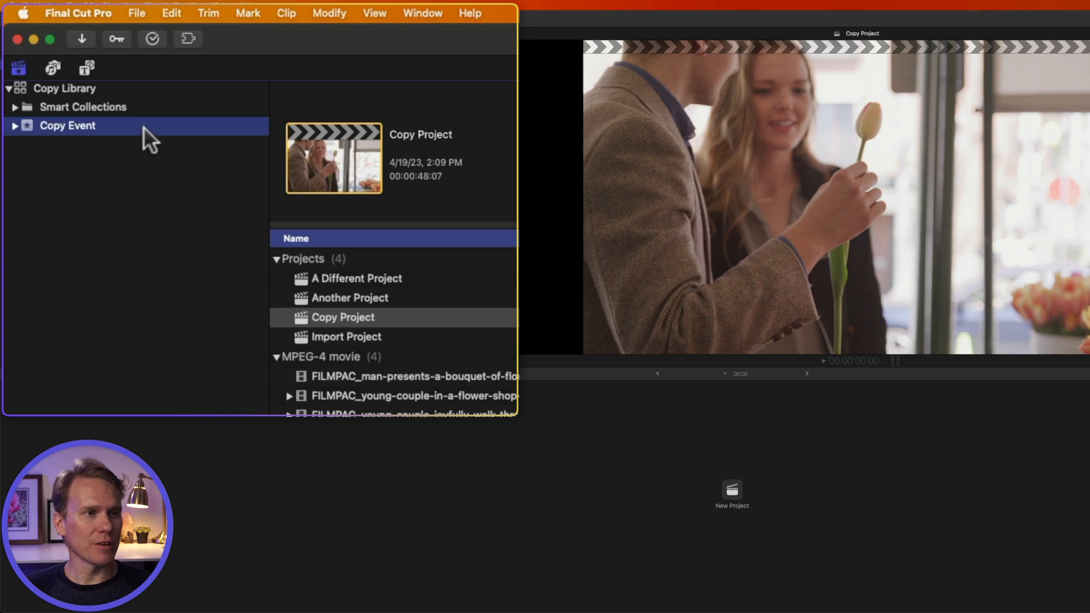
{"action": "mouse_move", "coordinate": [431, 332]}
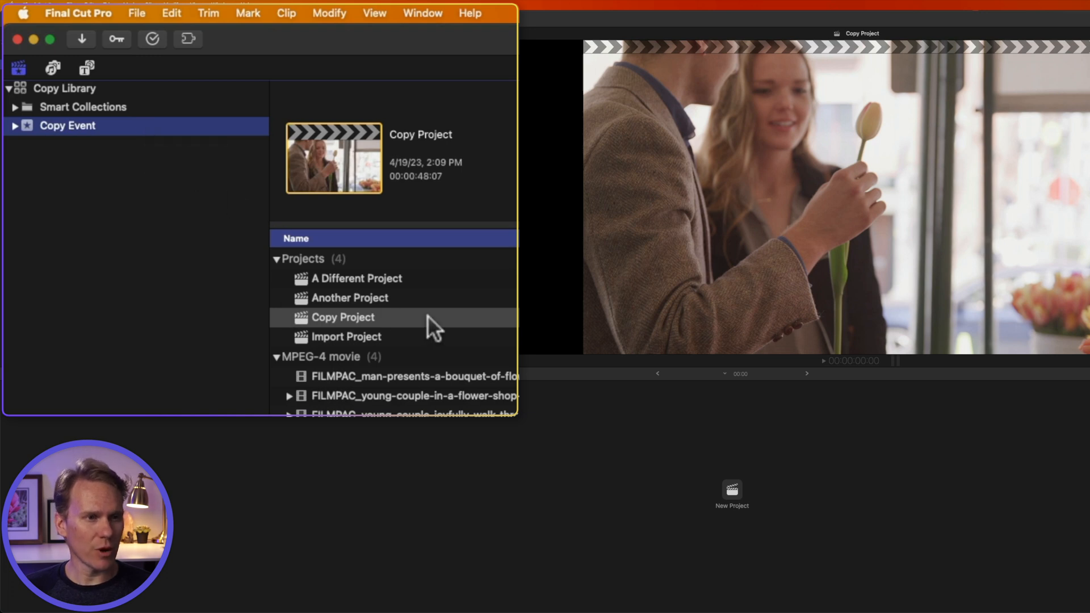
Step: Select Copy Project, briefly add Another Project, then leave only Copy Project selected and go to the File menu
{"action": "left_click", "coordinate": [341, 318]}
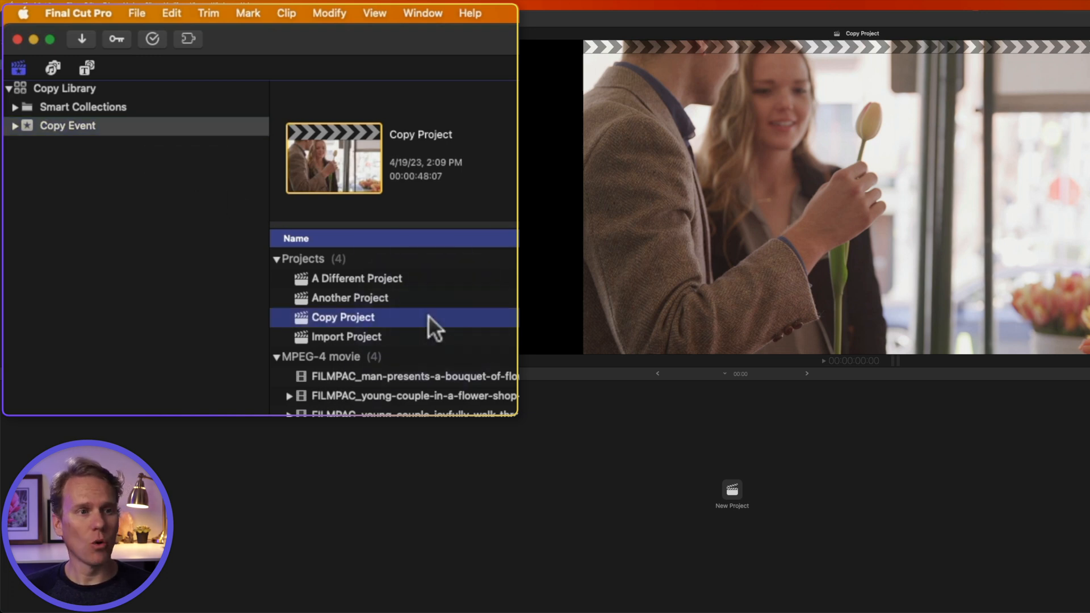
{"action": "left_click", "coordinate": [350, 297]}
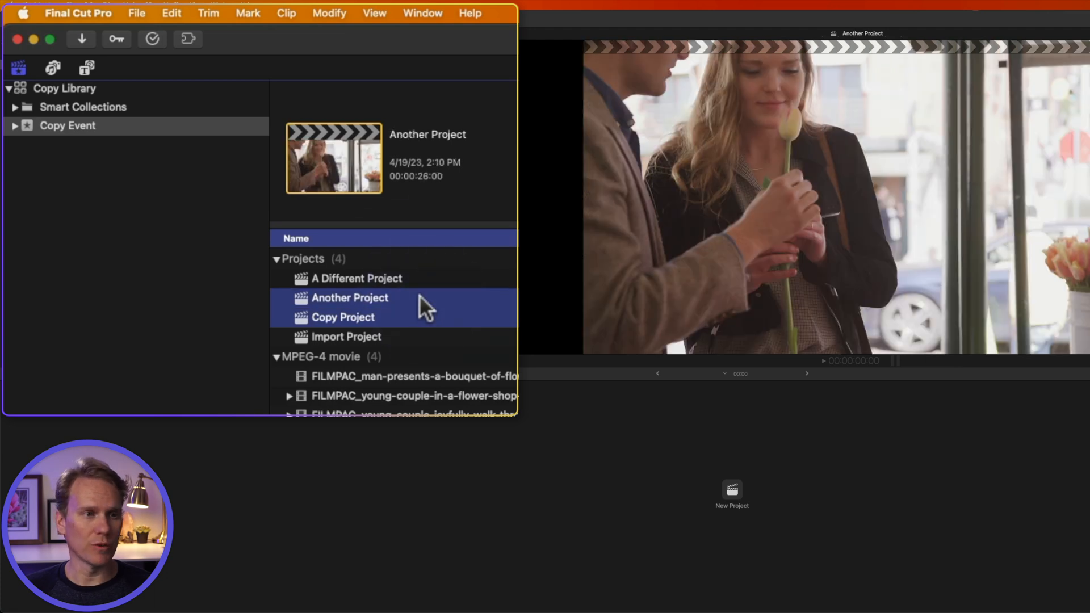
{"action": "left_click", "coordinate": [342, 318]}
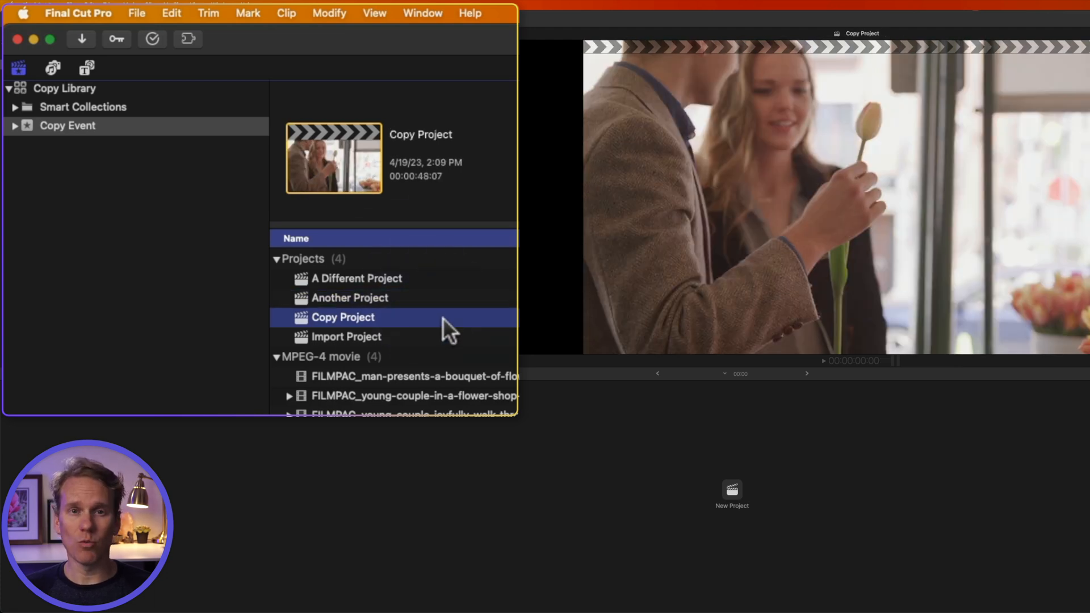
{"action": "left_click", "coordinate": [136, 13]}
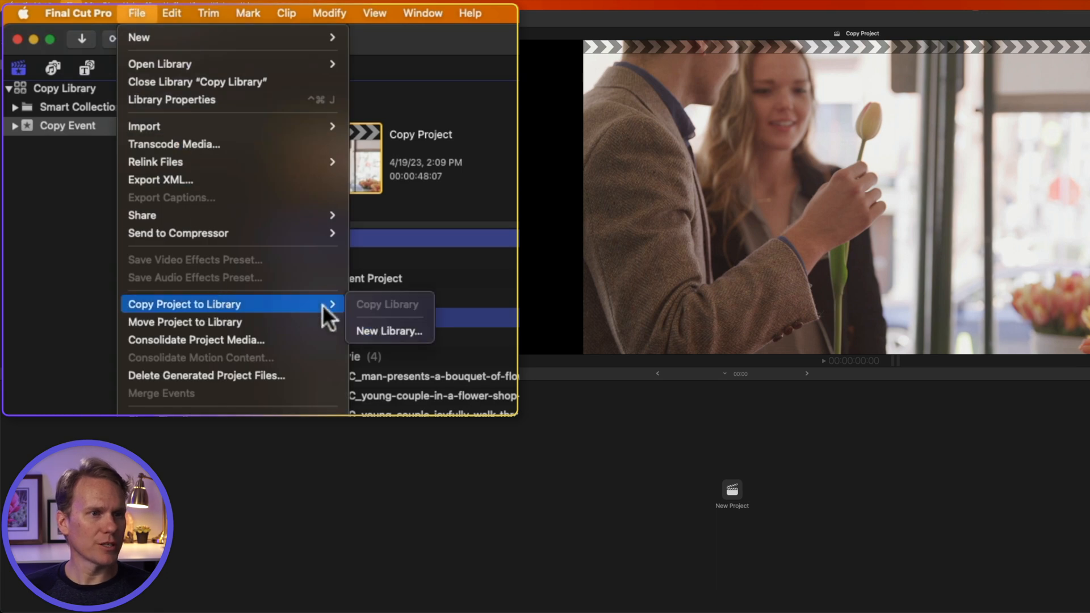
Step: Copy the project to a new library named Move Project in Movies, including its original media
{"action": "left_click", "coordinate": [388, 332]}
{"action": "type", "text": "Move Project"}
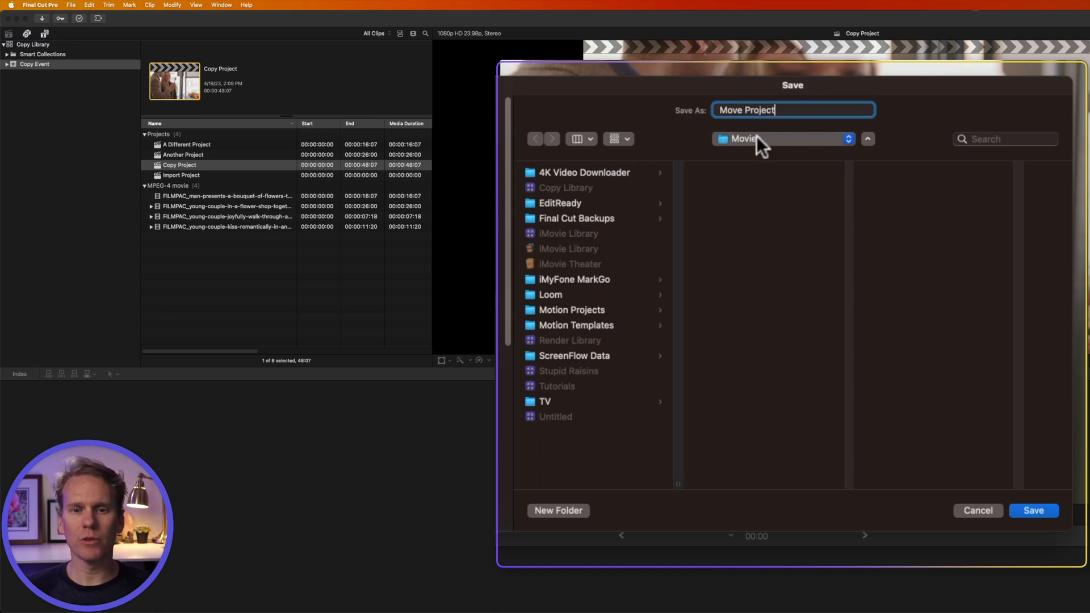
{"action": "left_click", "coordinate": [1034, 511]}
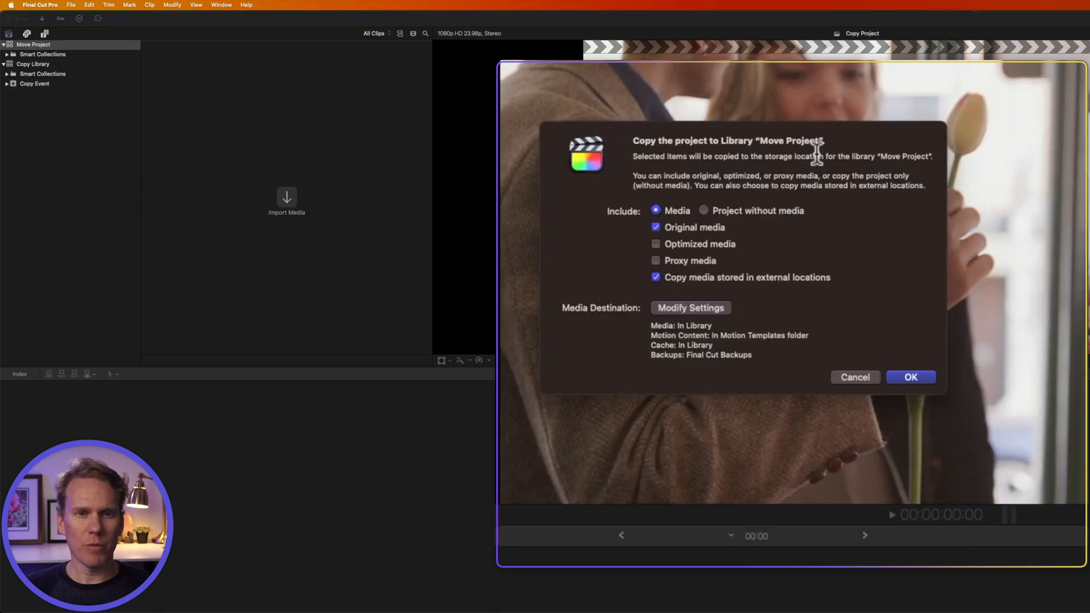
{"action": "mouse_move", "coordinate": [765, 161]}
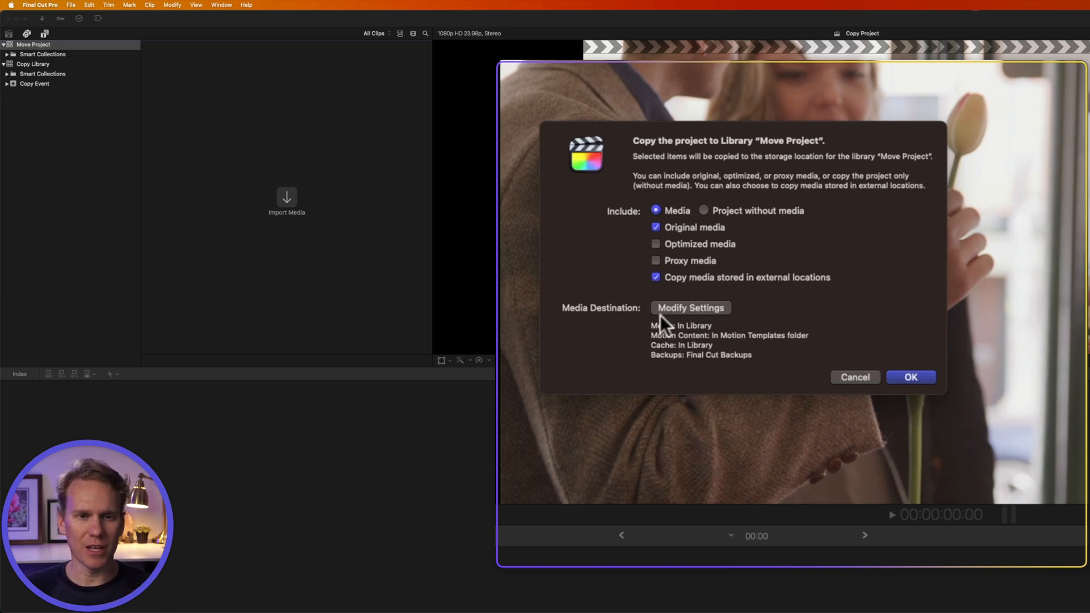
{"action": "mouse_move", "coordinate": [727, 341]}
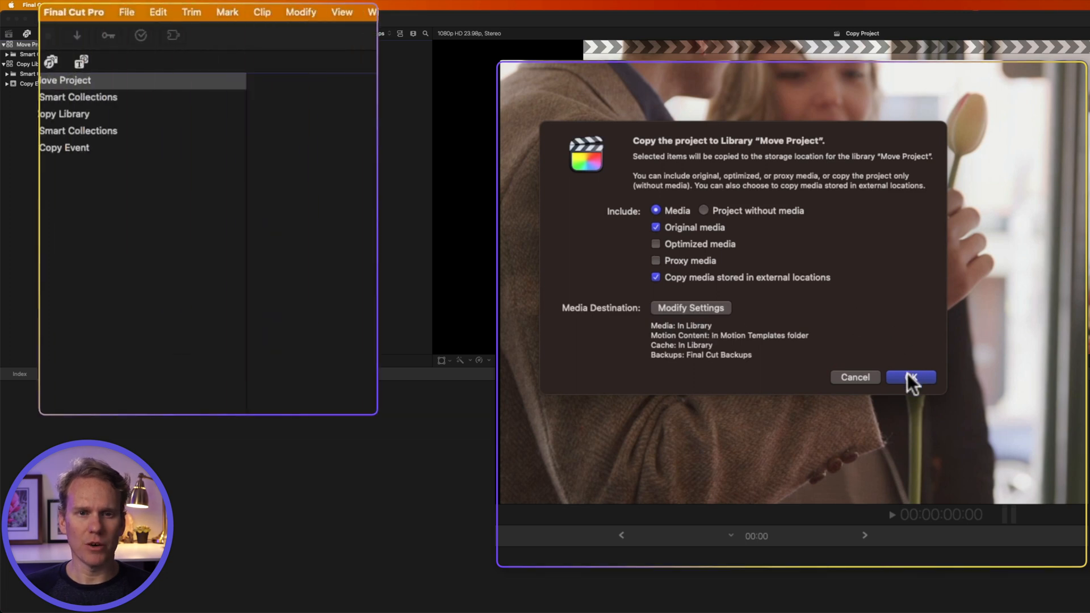
{"action": "left_click", "coordinate": [910, 377]}
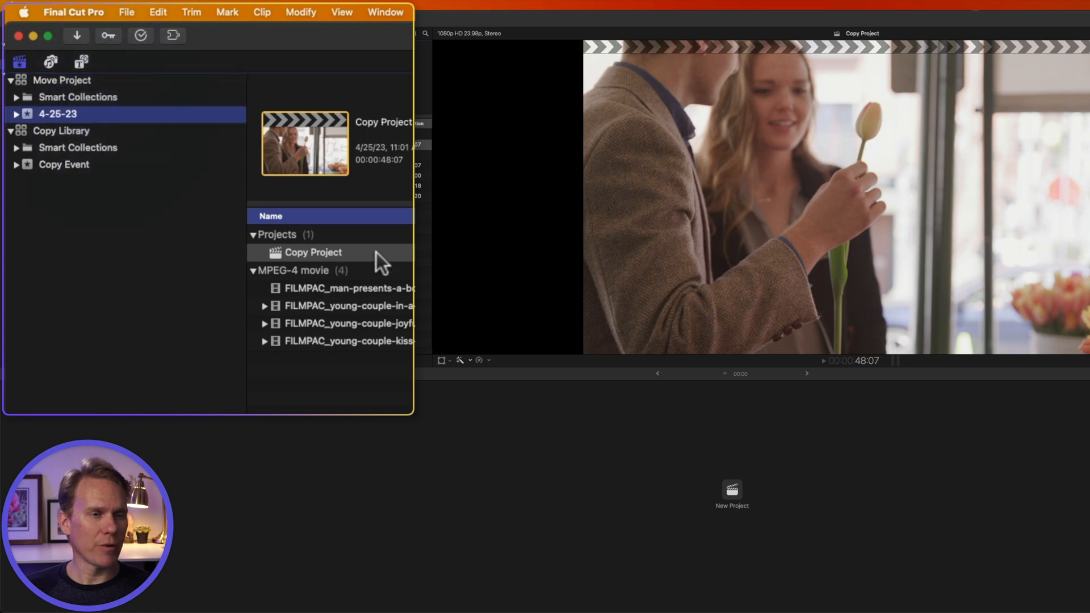
Step: Select a copied clip, open Copy Project in the timeline and select the Move Project library
{"action": "left_click", "coordinate": [350, 288]}
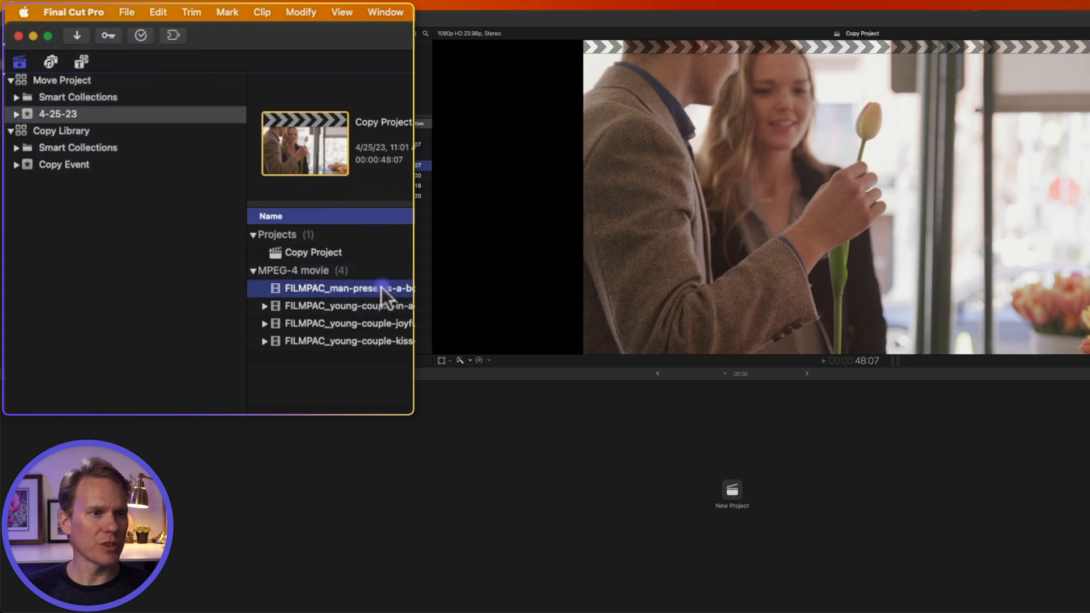
{"action": "double_click", "coordinate": [312, 252]}
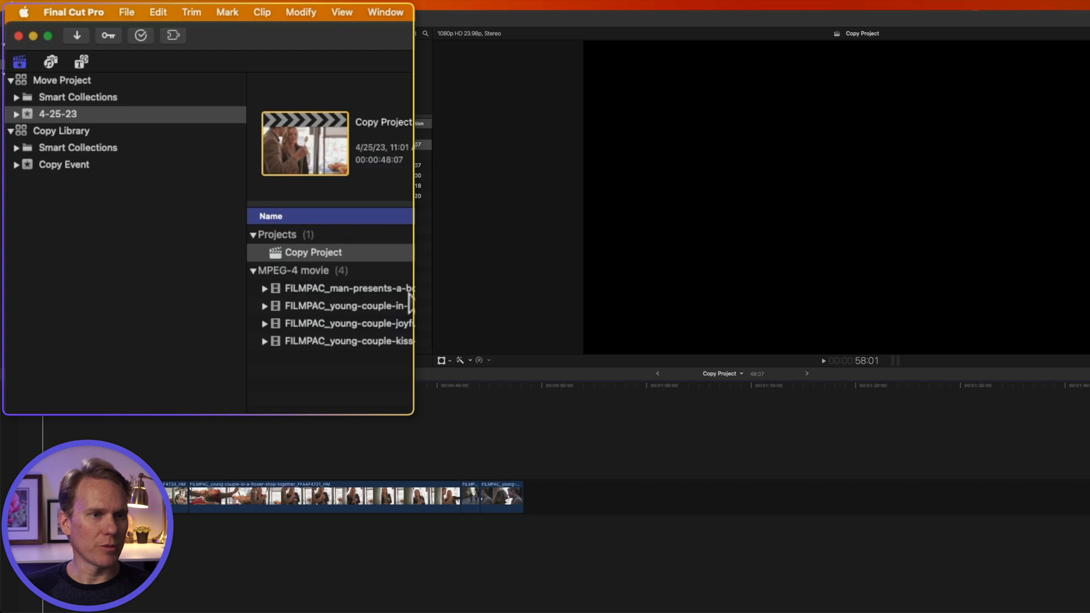
{"action": "left_click", "coordinate": [61, 80]}
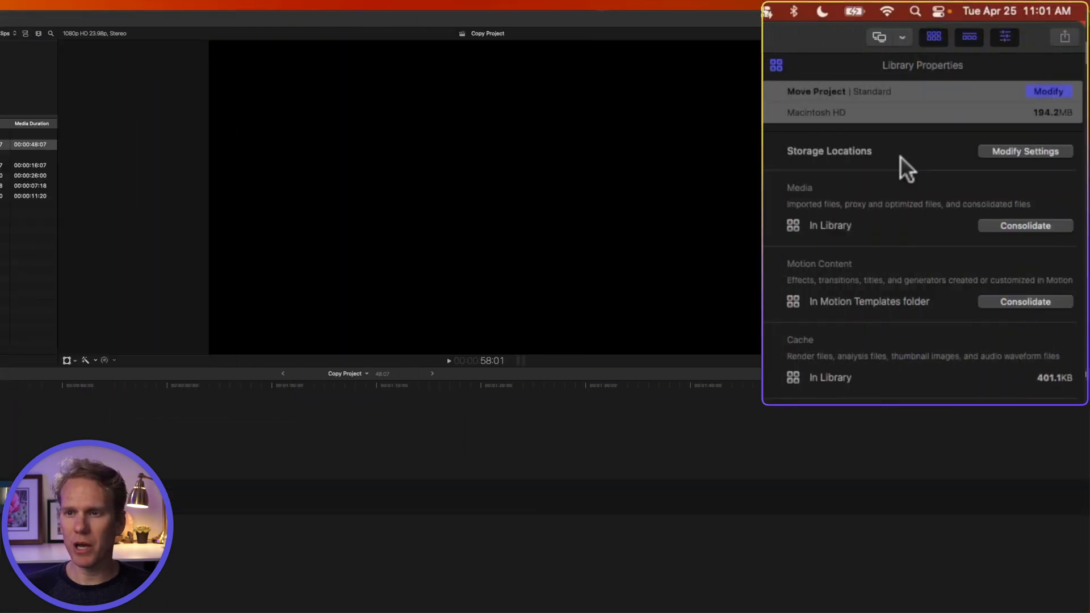
{"action": "mouse_move", "coordinate": [862, 225]}
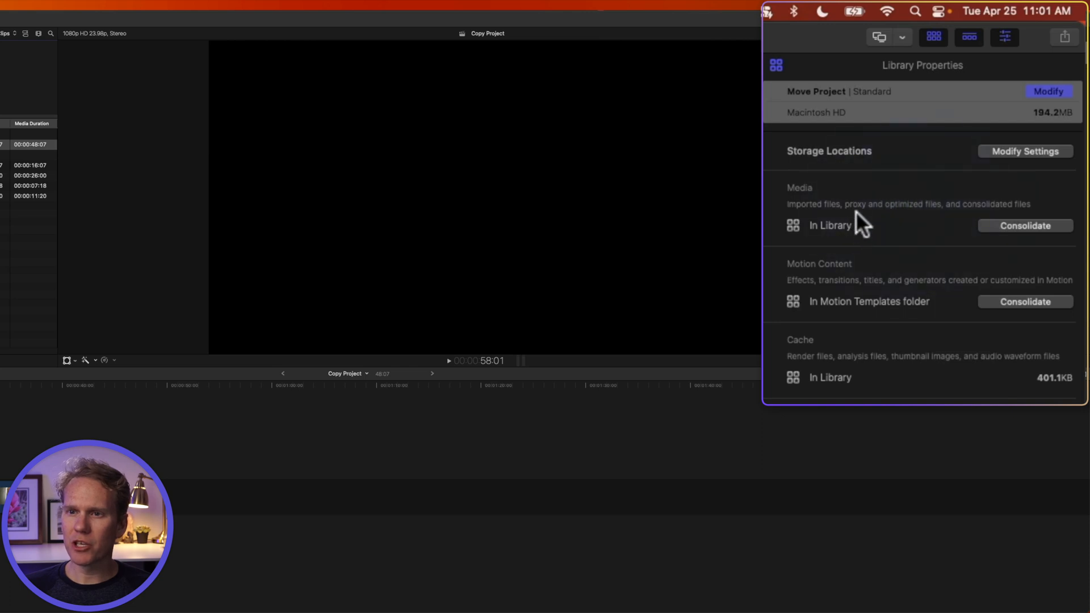
{"action": "mouse_move", "coordinate": [845, 254]}
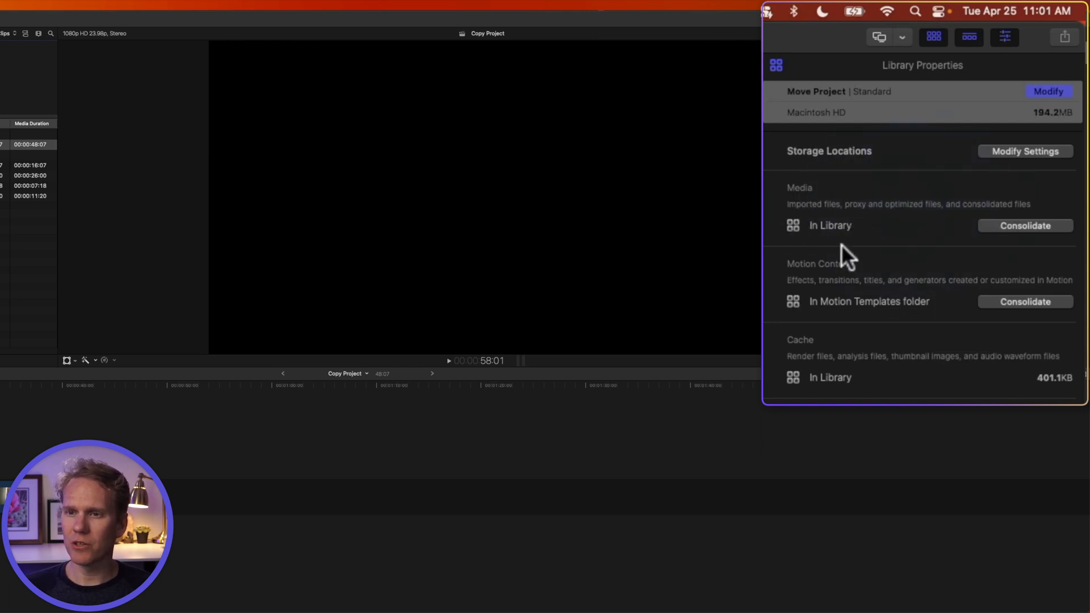
{"action": "mouse_move", "coordinate": [892, 314]}
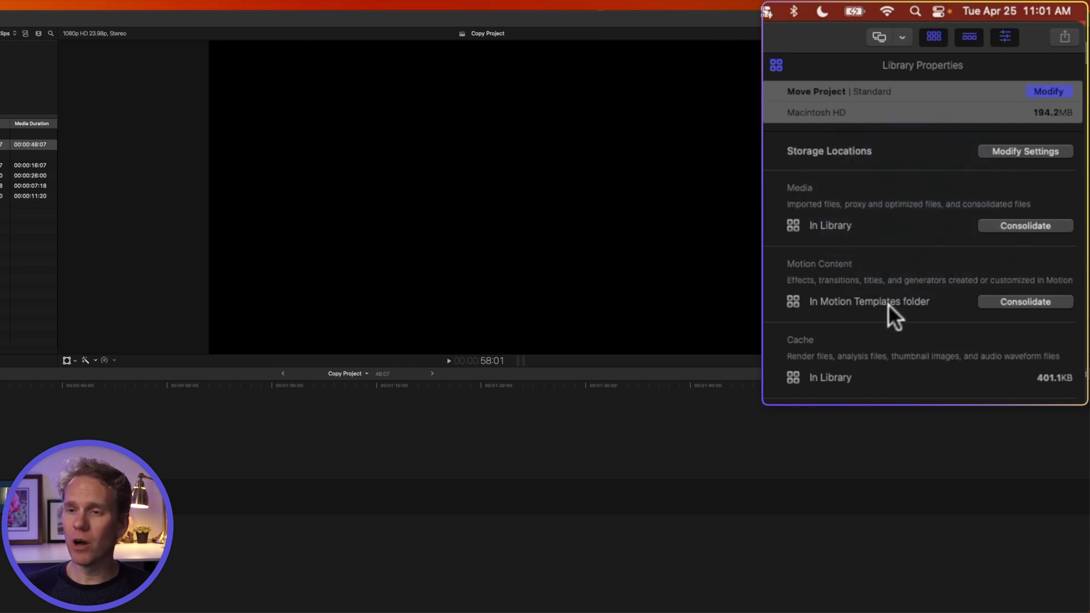
{"action": "mouse_move", "coordinate": [896, 327]}
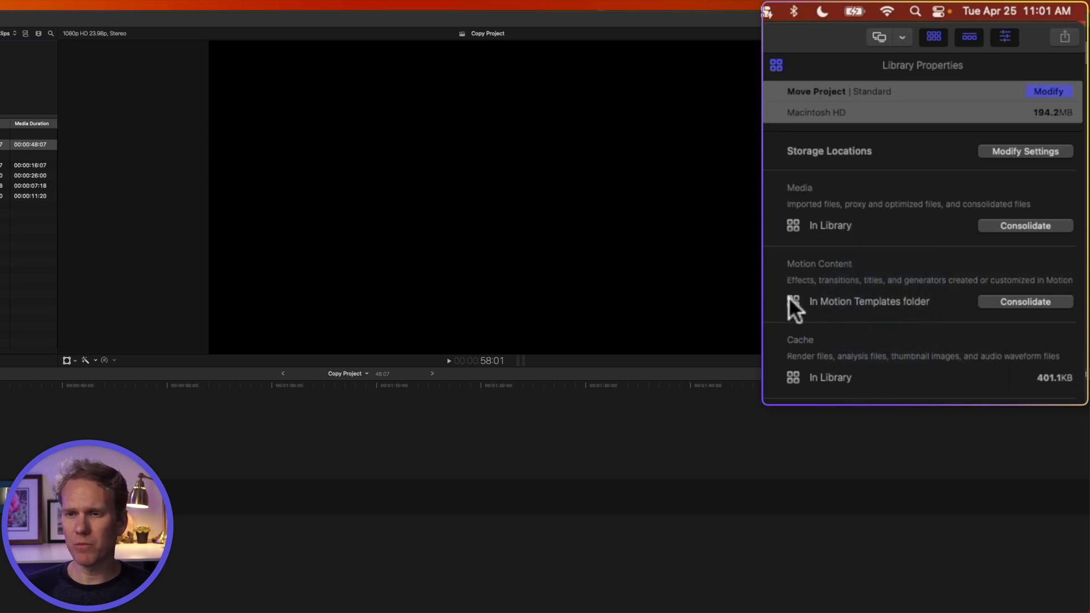
{"action": "mouse_move", "coordinate": [890, 301]}
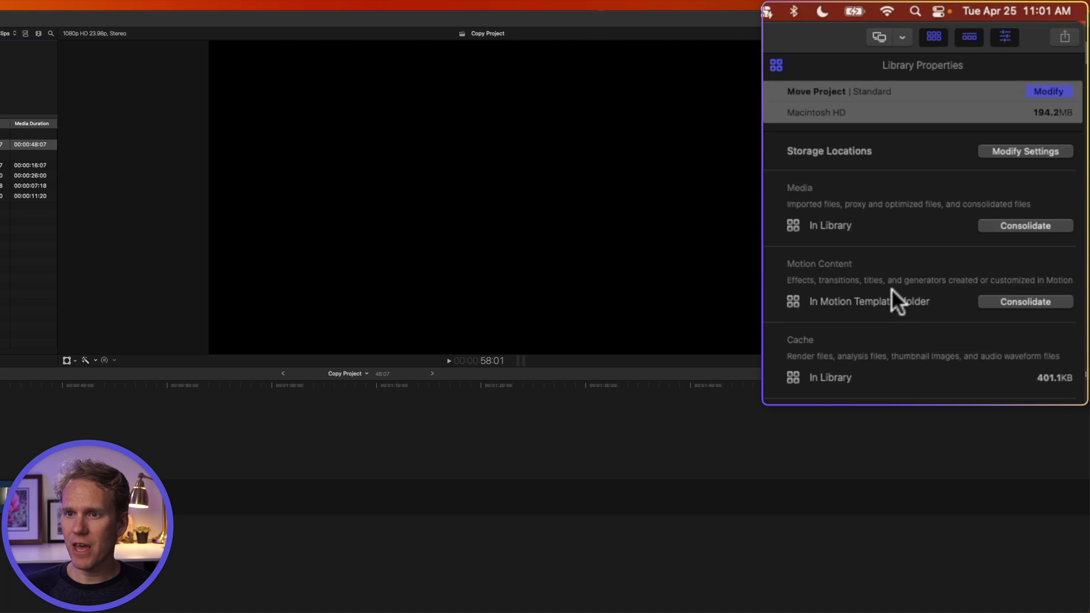
Step: Consolidate Move Project's original media into the library and confirm
{"action": "left_click", "coordinate": [1025, 224]}
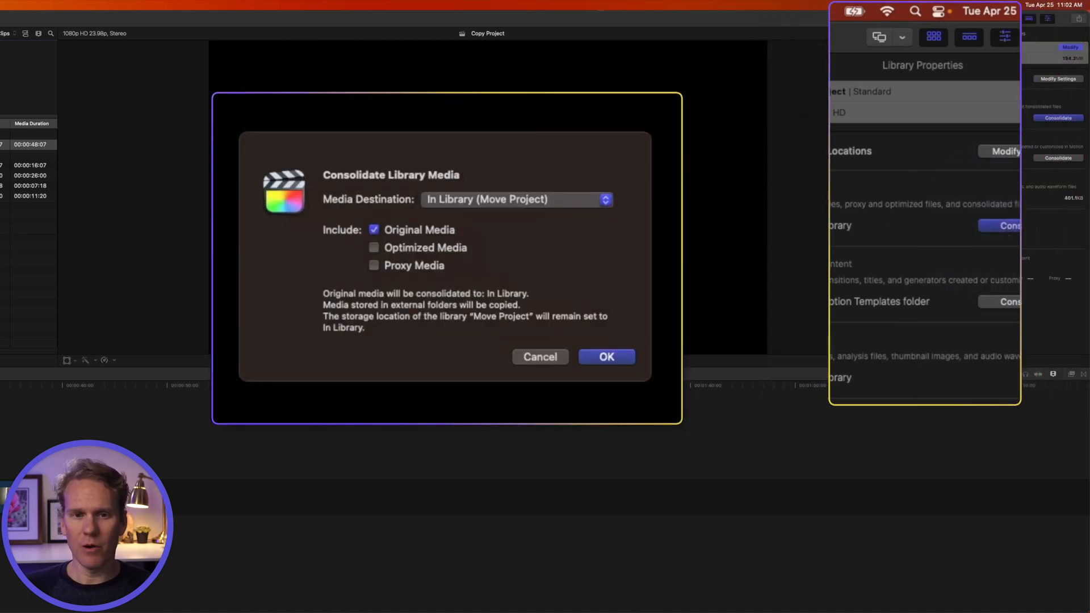
{"action": "left_click", "coordinate": [607, 357]}
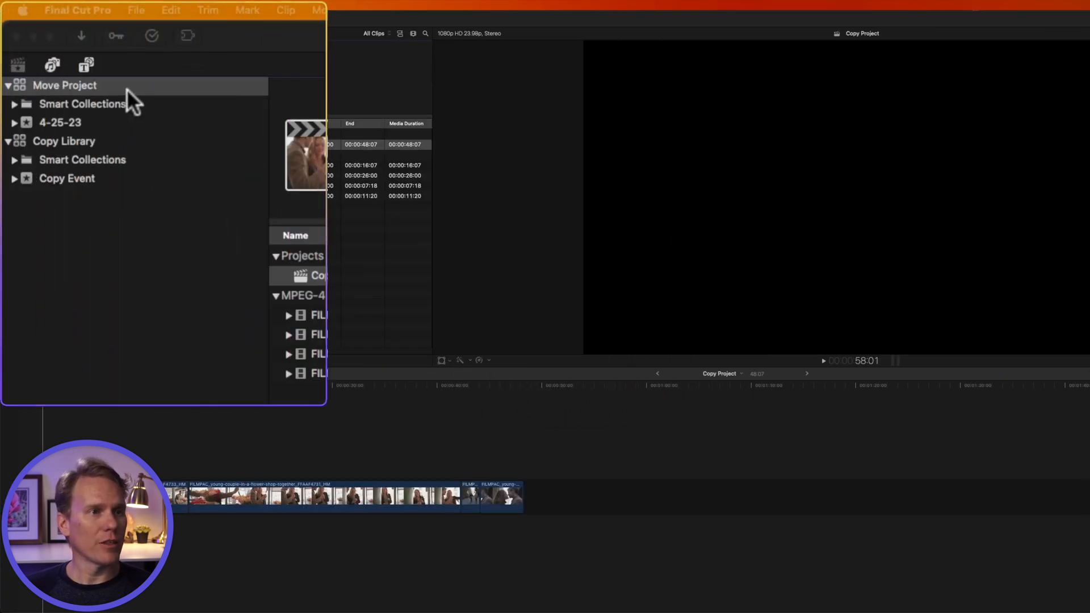
Step: Reveal the Move Project library's file in Finder from the sidebar context menu
{"action": "right_click", "coordinate": [63, 87]}
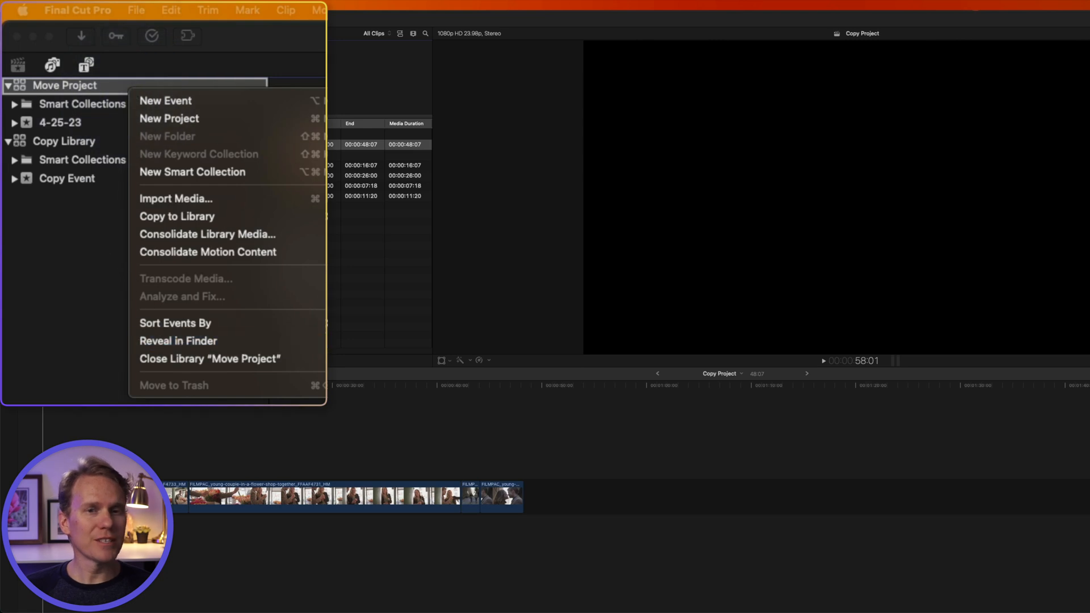
{"action": "left_click", "coordinate": [177, 340]}
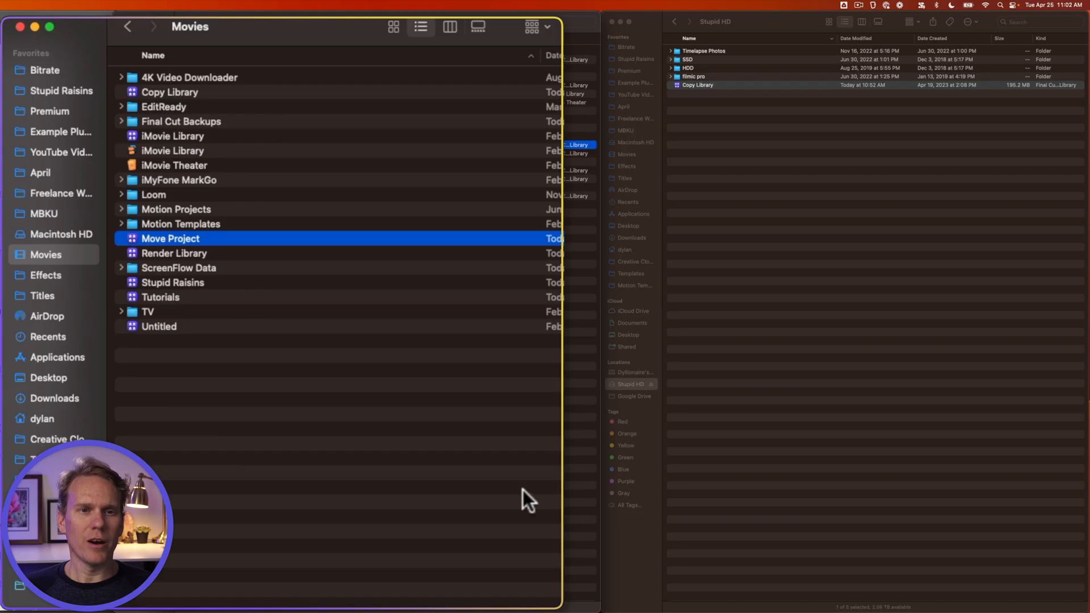
{"action": "mouse_move", "coordinate": [216, 249]}
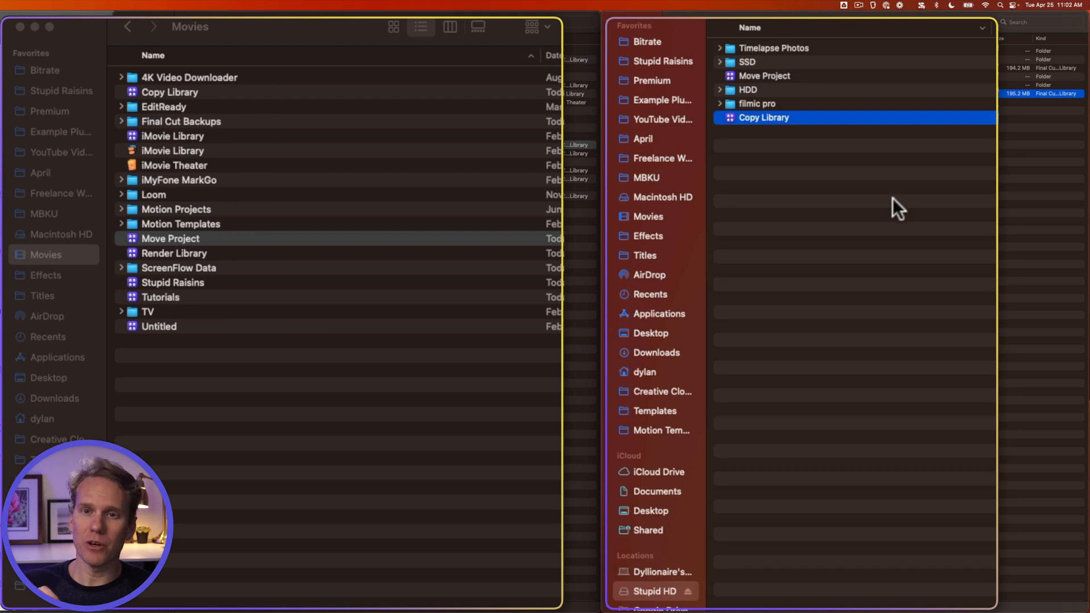
Step: Drag Move Project from Movies onto the Stupid HD drive beside Copy Library
{"action": "left_click", "coordinate": [764, 76]}
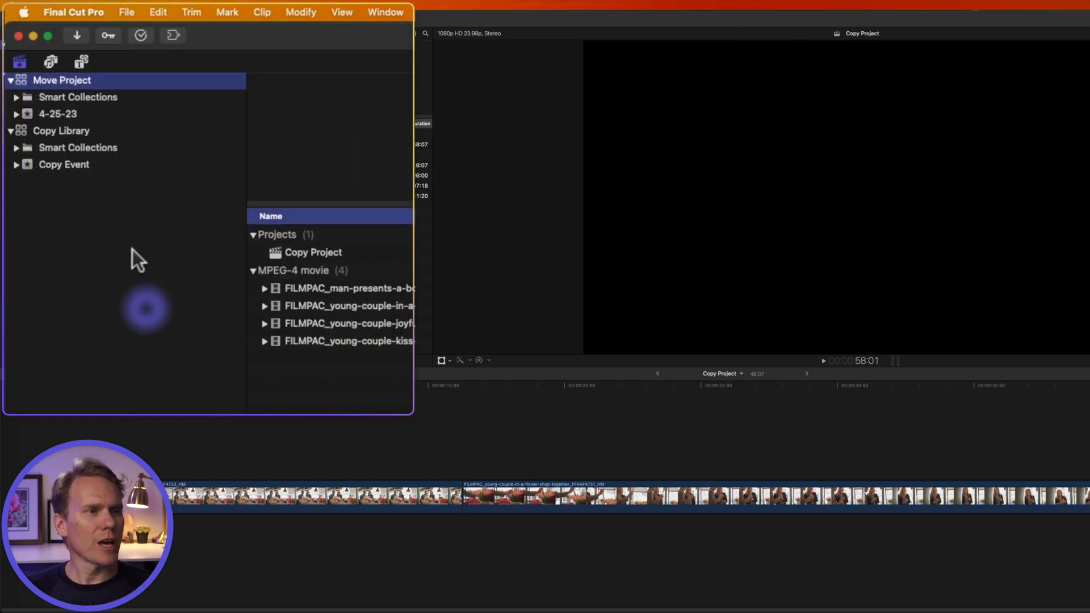
Step: Set Copy Library's media storage to a new Desktop folder named 'Copy Project No Media'
{"action": "left_click", "coordinate": [61, 131]}
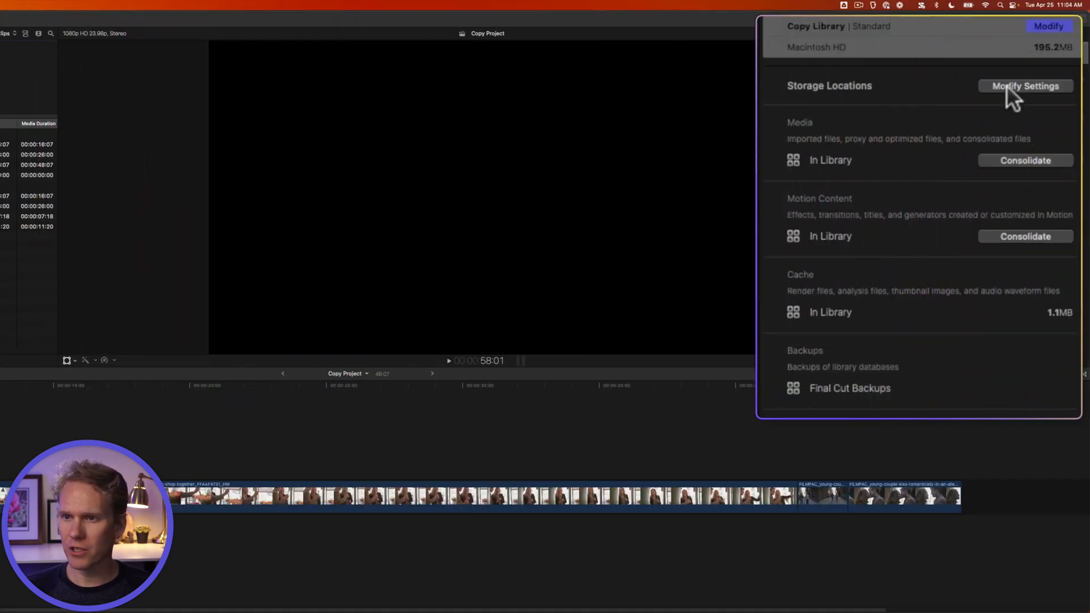
{"action": "left_click", "coordinate": [1026, 86]}
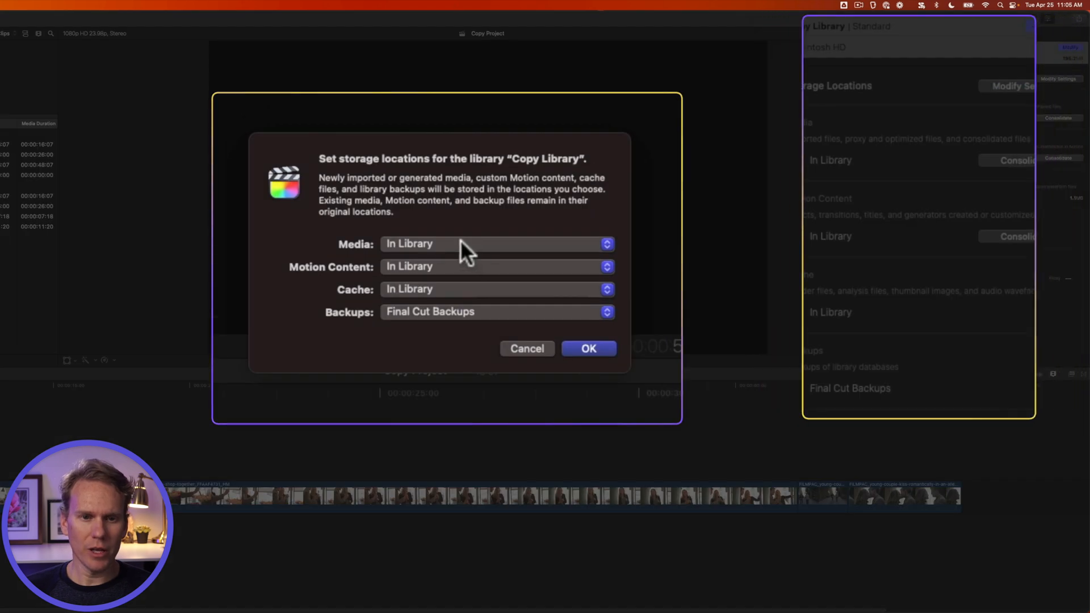
{"action": "left_click", "coordinate": [495, 243]}
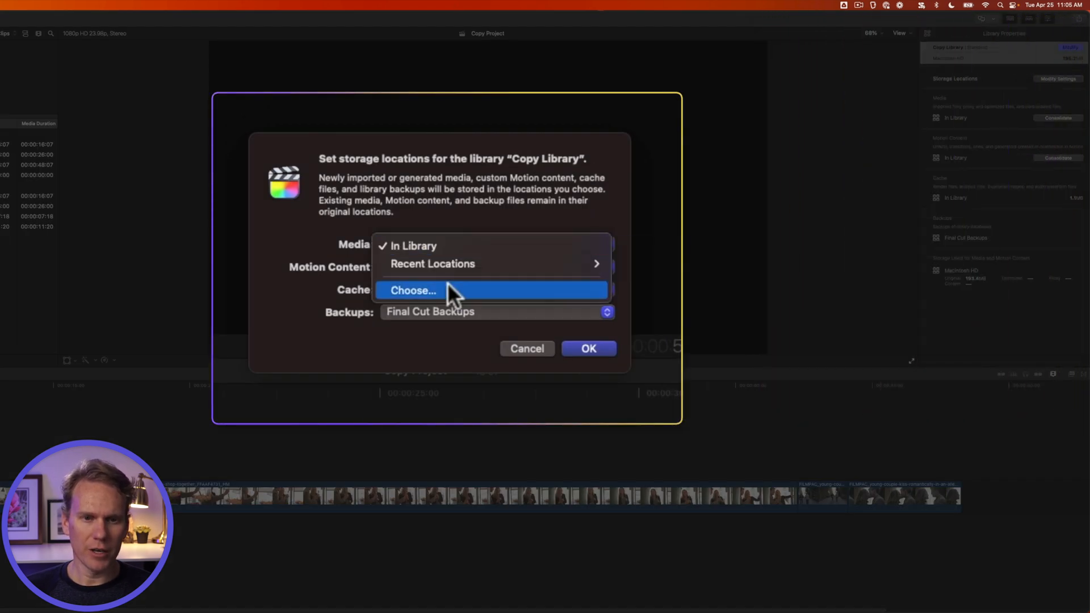
{"action": "left_click", "coordinate": [413, 291]}
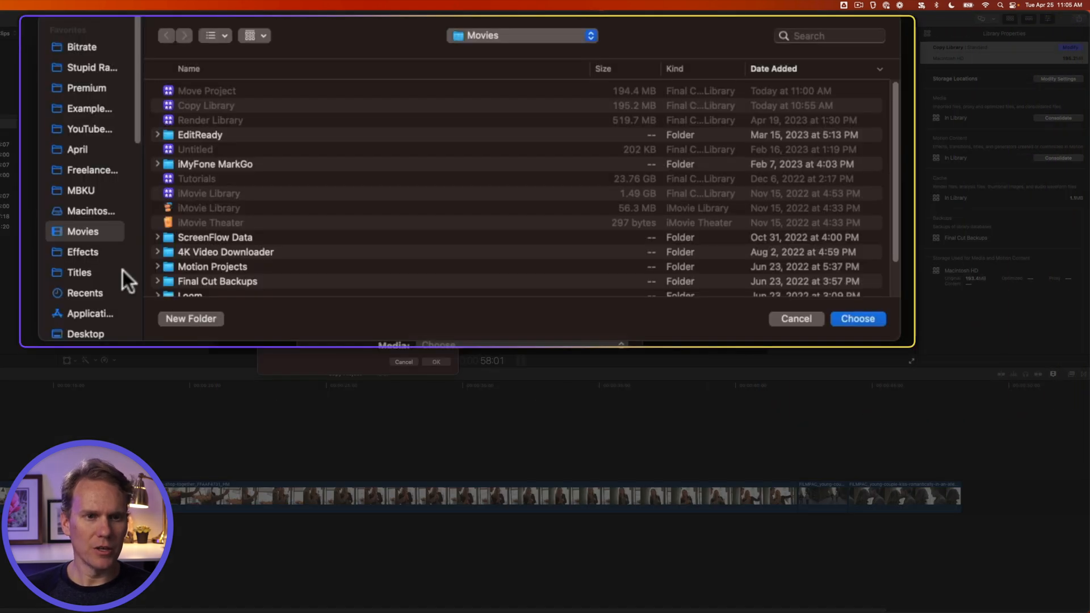
{"action": "scroll", "scroll_direction": "down", "scroll_amount": 3}
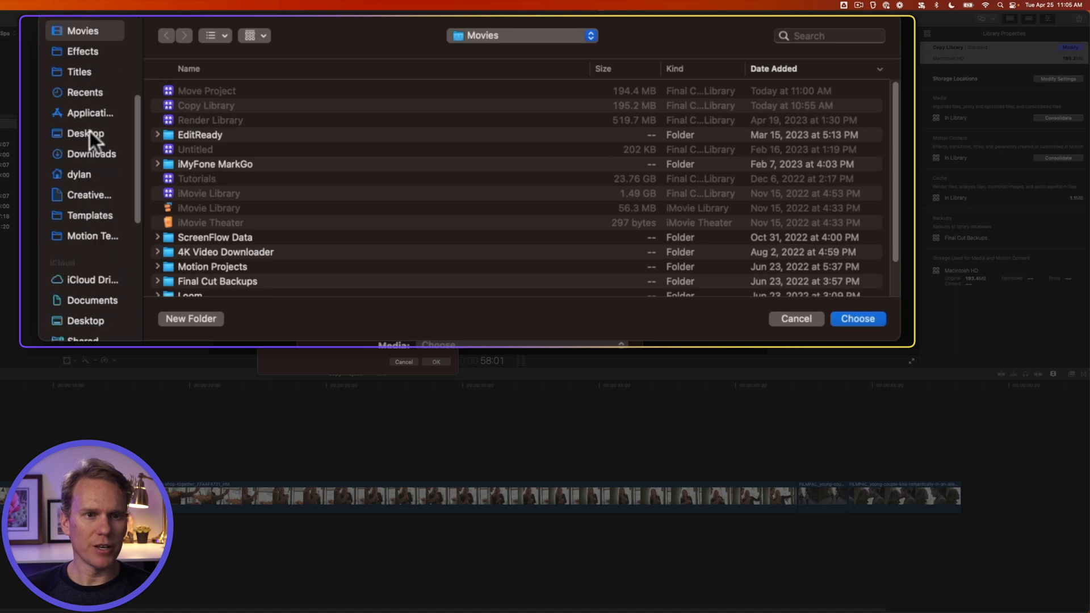
{"action": "left_click", "coordinate": [191, 318]}
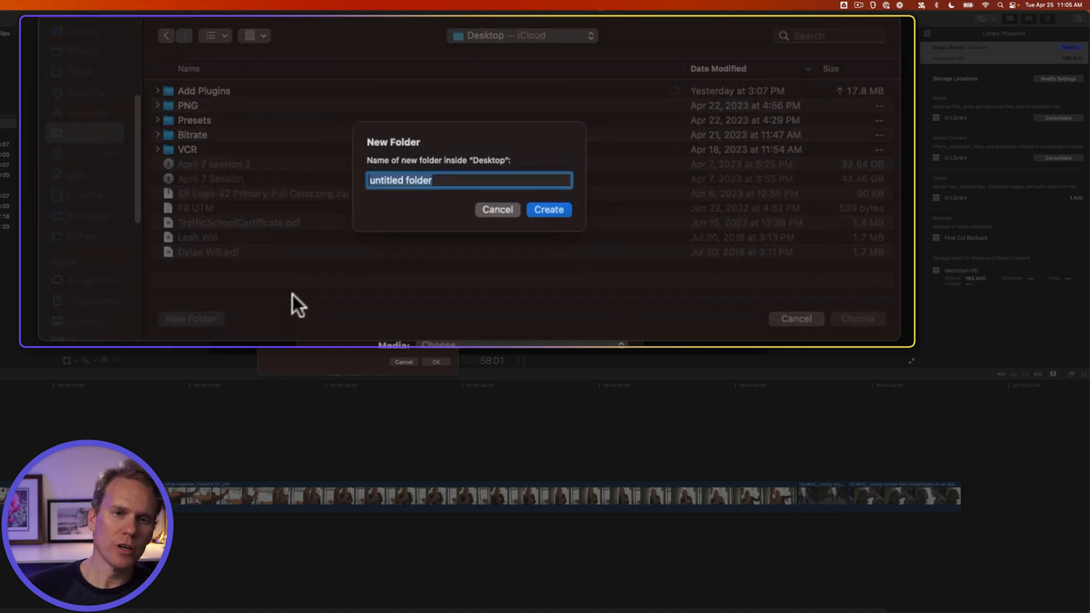
{"action": "type", "text": "Copy Project N"}
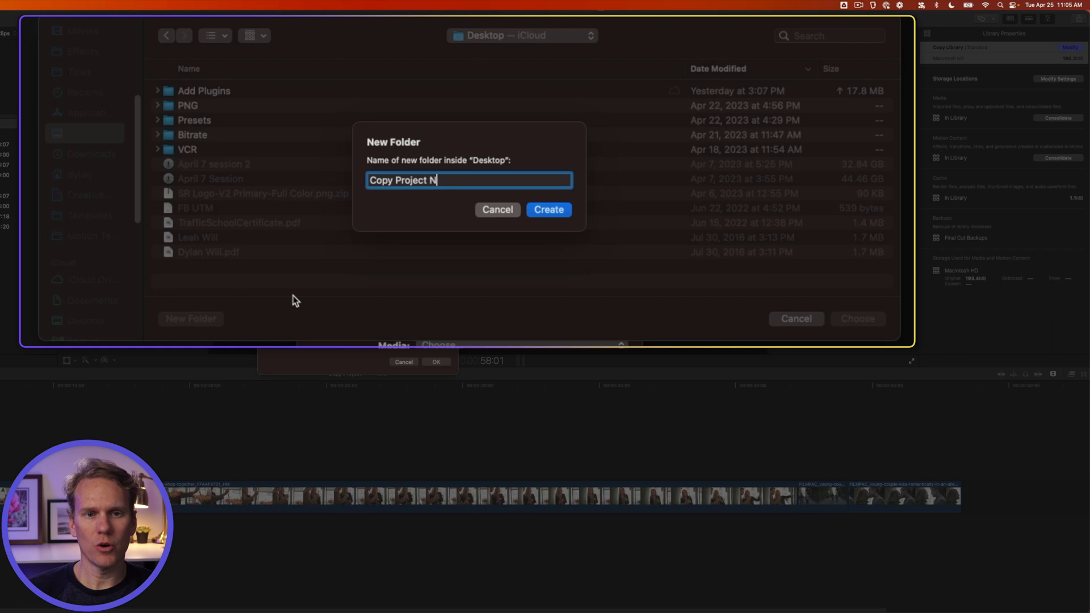
{"action": "left_click", "coordinate": [548, 209]}
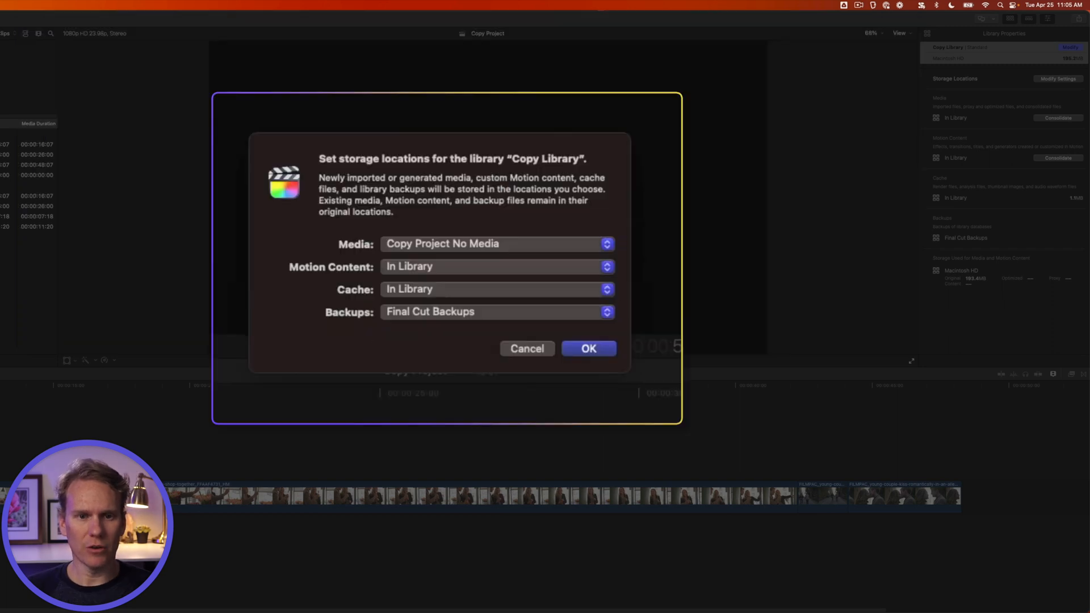
Step: Keep motion content in the Motion Templates folder and apply the new storage settings
{"action": "left_click", "coordinate": [497, 267]}
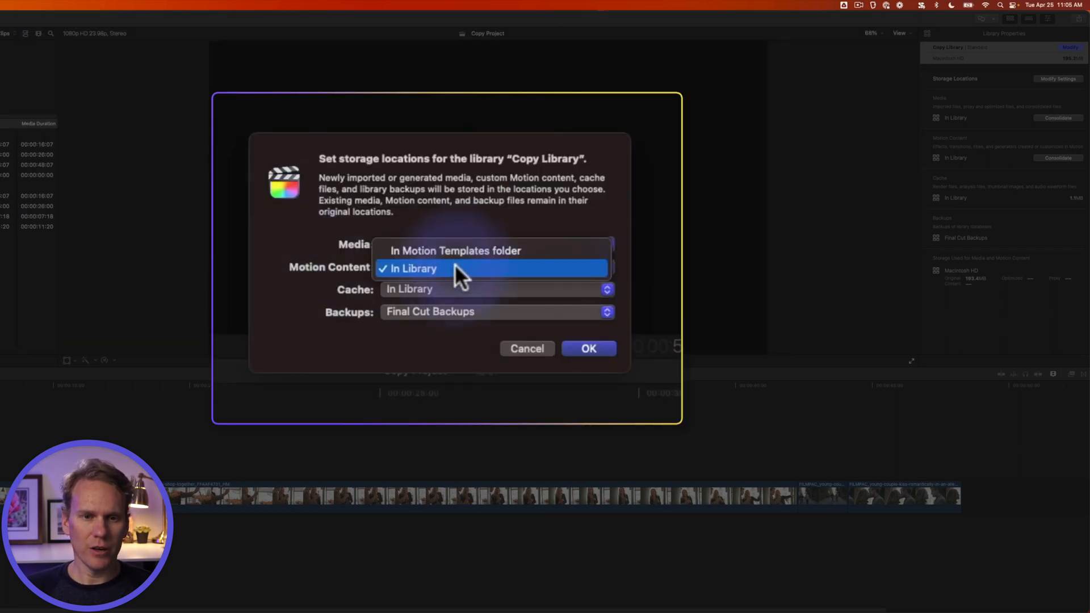
{"action": "left_click", "coordinate": [455, 250]}
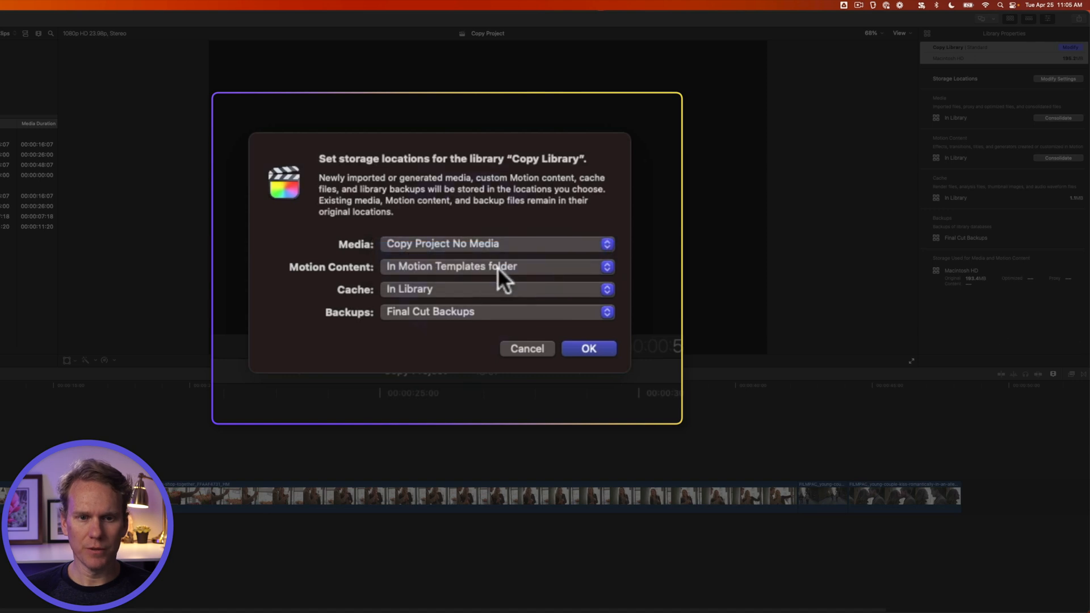
{"action": "left_click", "coordinate": [588, 348]}
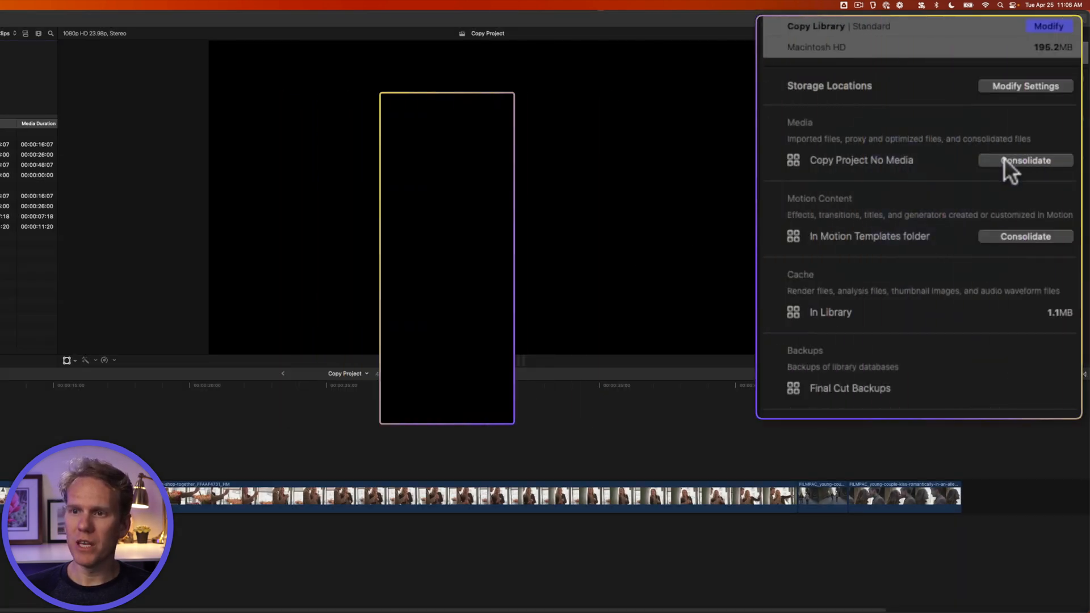
Step: Consolidate Copy Library's original media into the Copy Project No Media folder
{"action": "left_click", "coordinate": [1026, 160]}
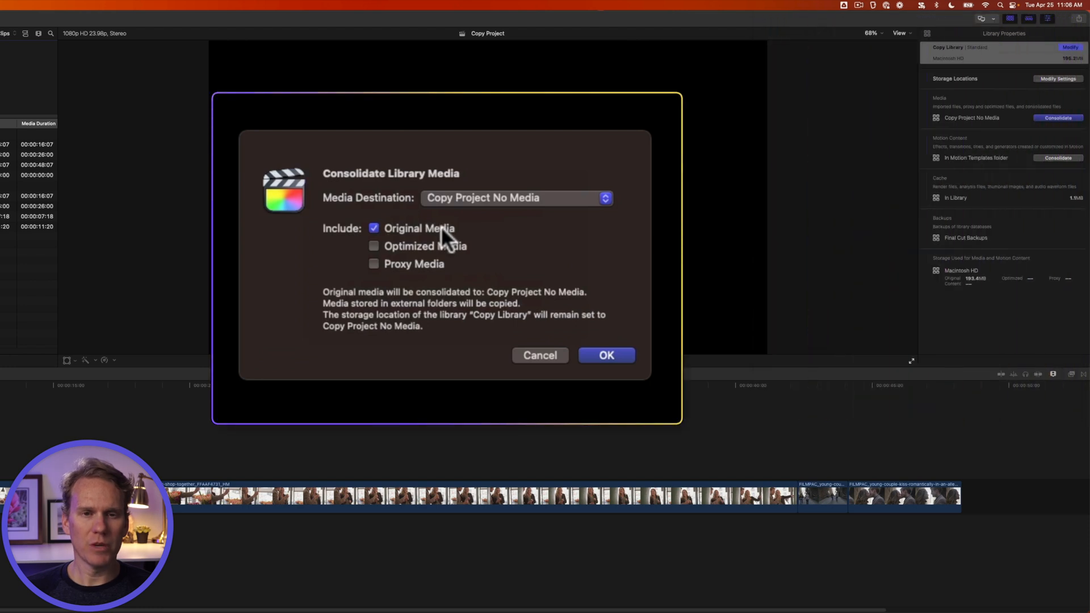
{"action": "left_click", "coordinate": [607, 354]}
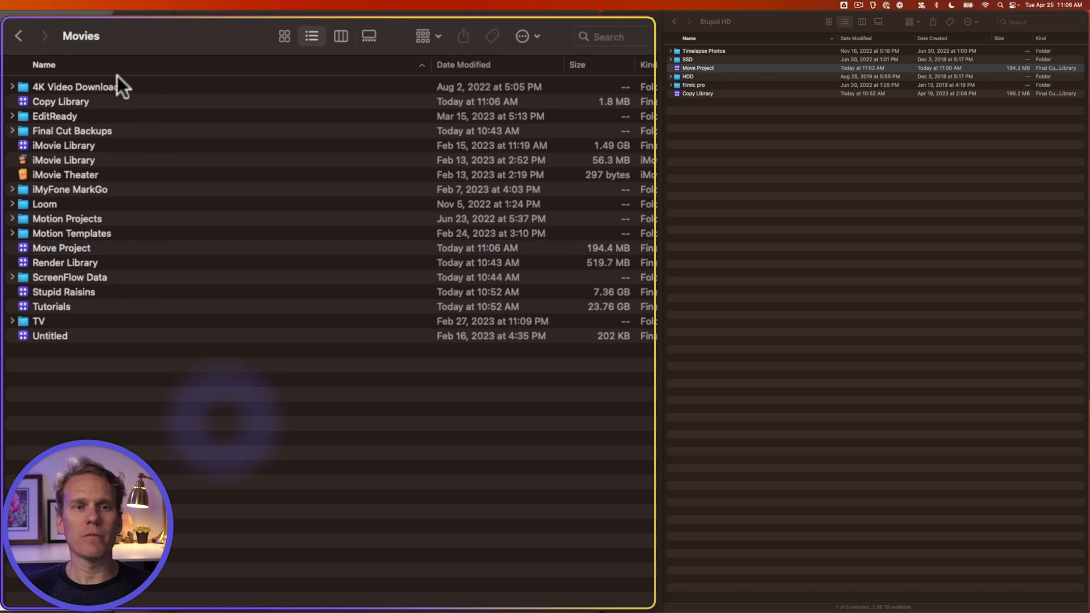
Step: Select Copy Library in Movies to confirm its size is now 1.8 MB
{"action": "left_click", "coordinate": [60, 103]}
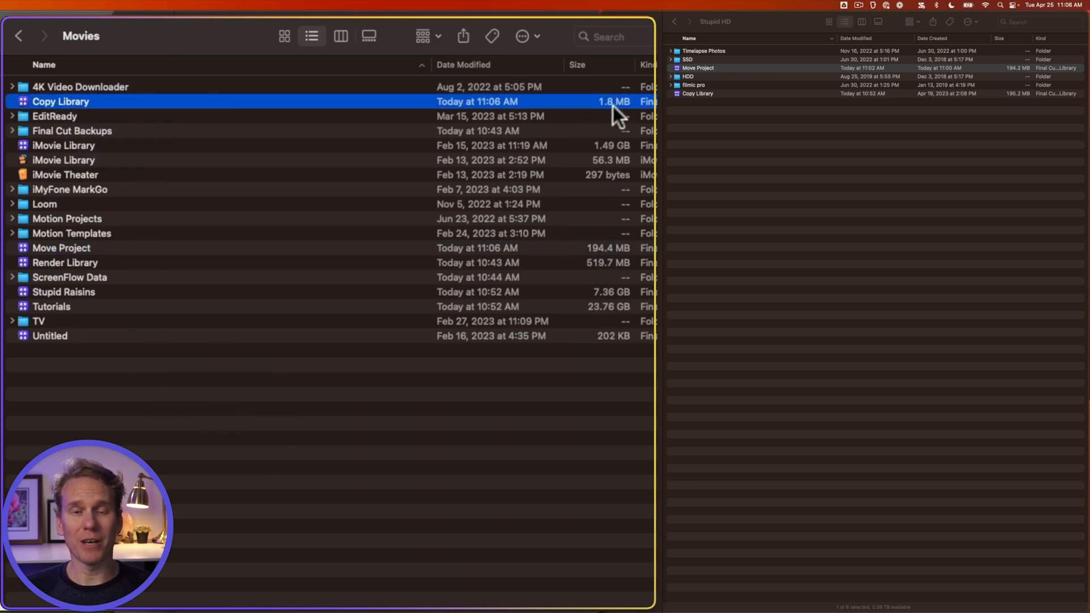
{"action": "mouse_move", "coordinate": [577, 124]}
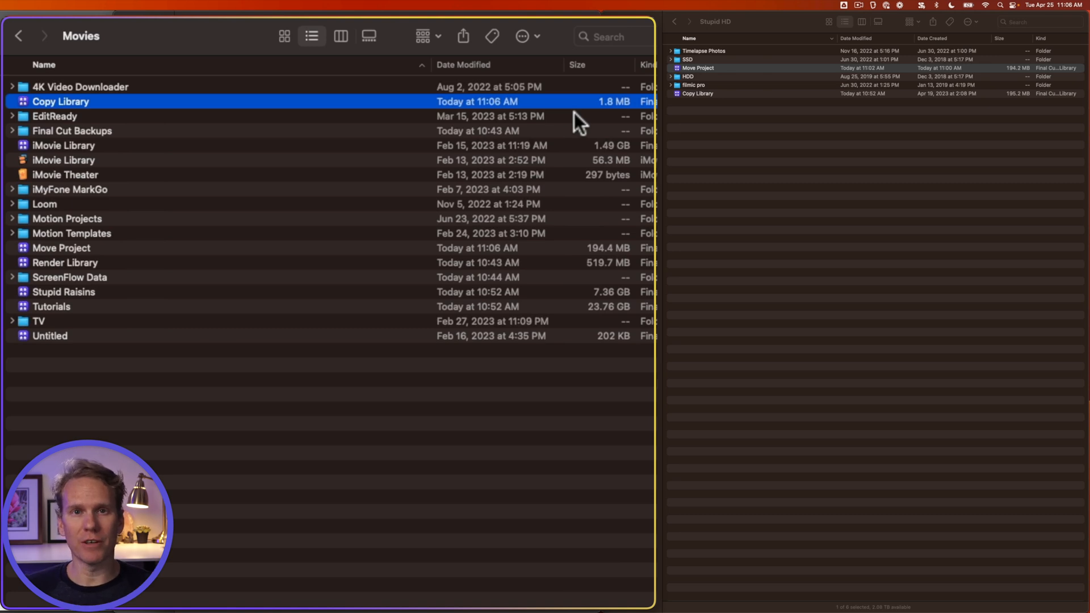